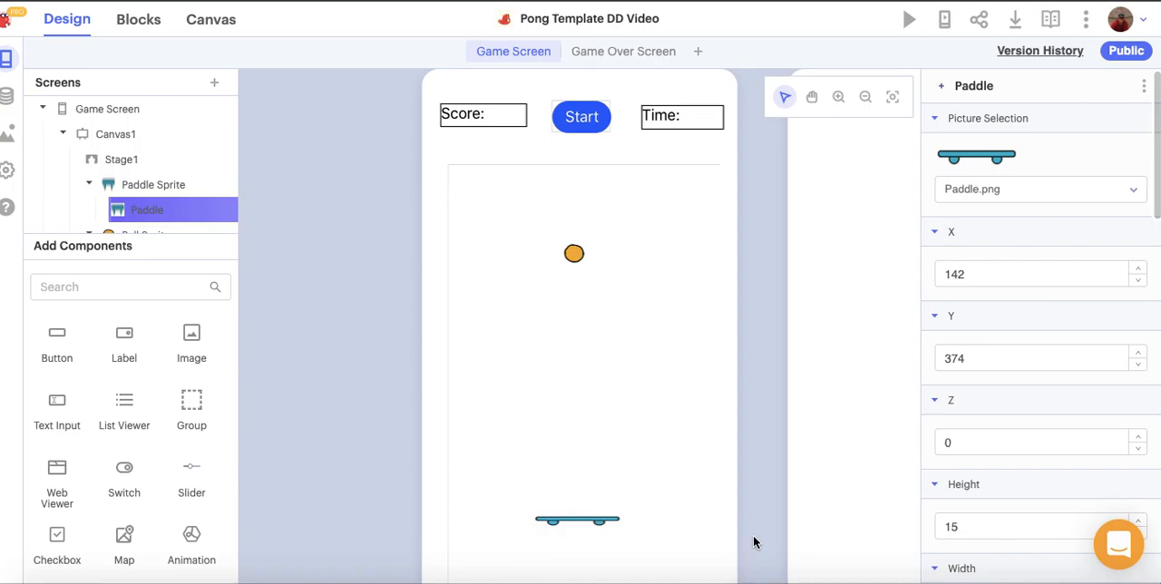
mouse_move(76, 50)
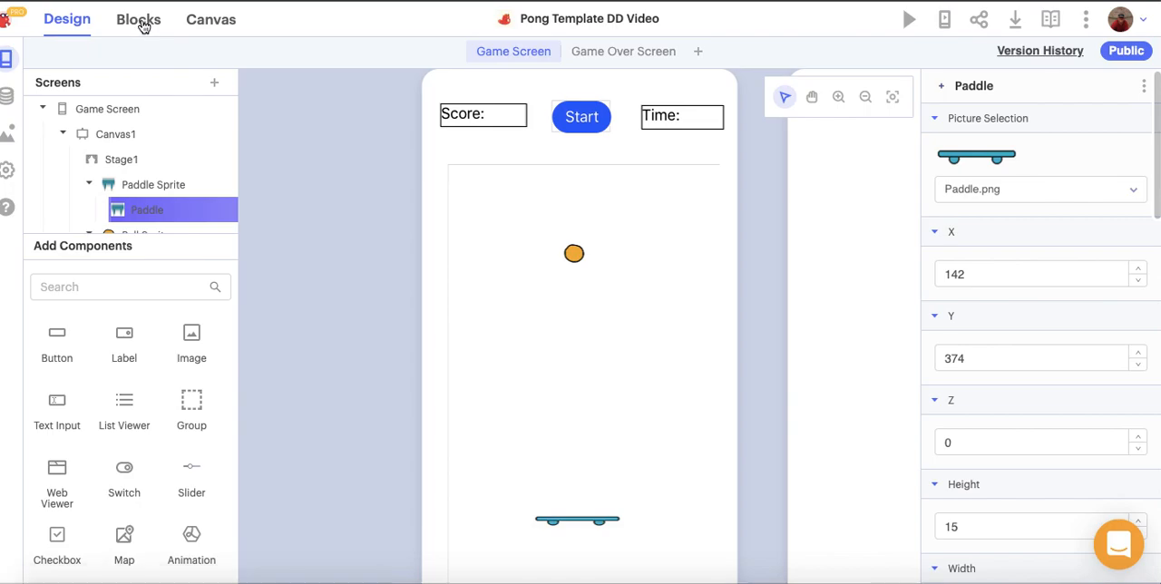
- Add Timer1 in the Blocks view with a 1-second interval and Loops switched on
click(137, 18)
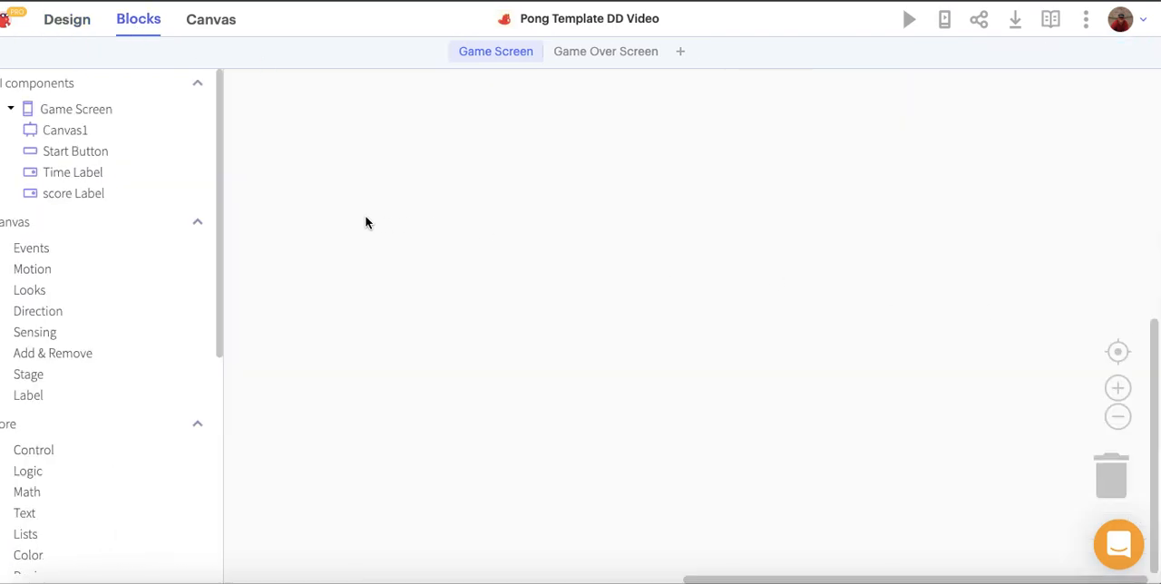
scroll(down, 3)
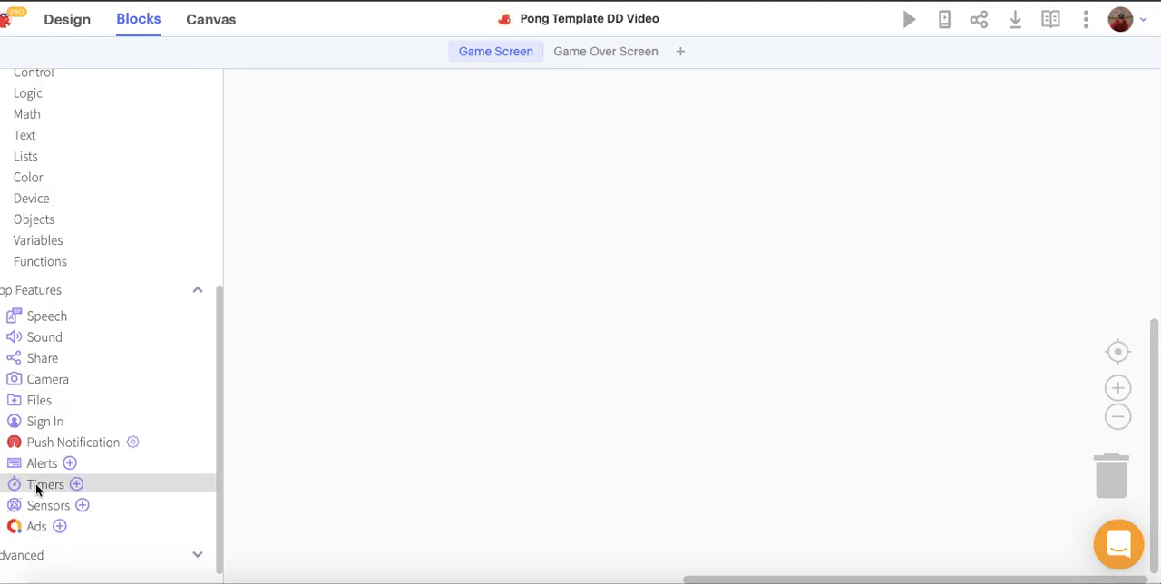
click(76, 483)
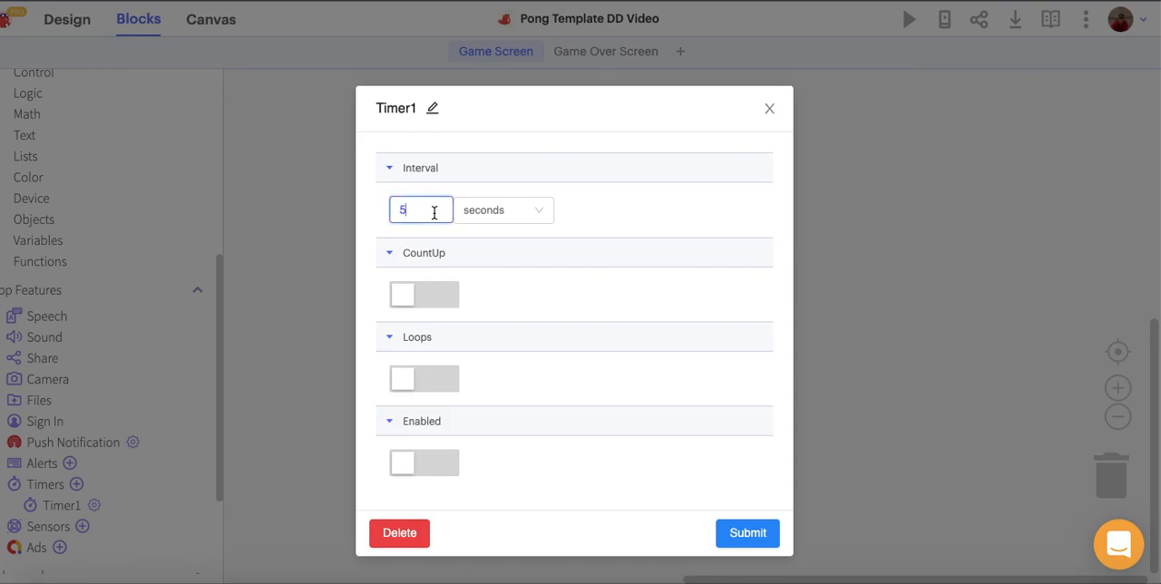
text(1)
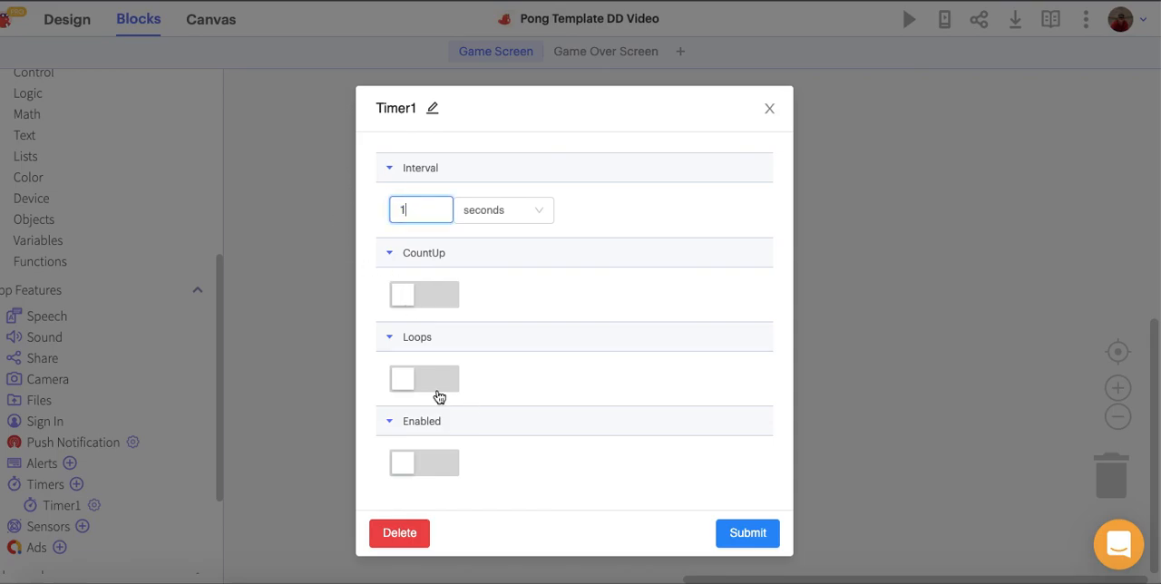
click(425, 379)
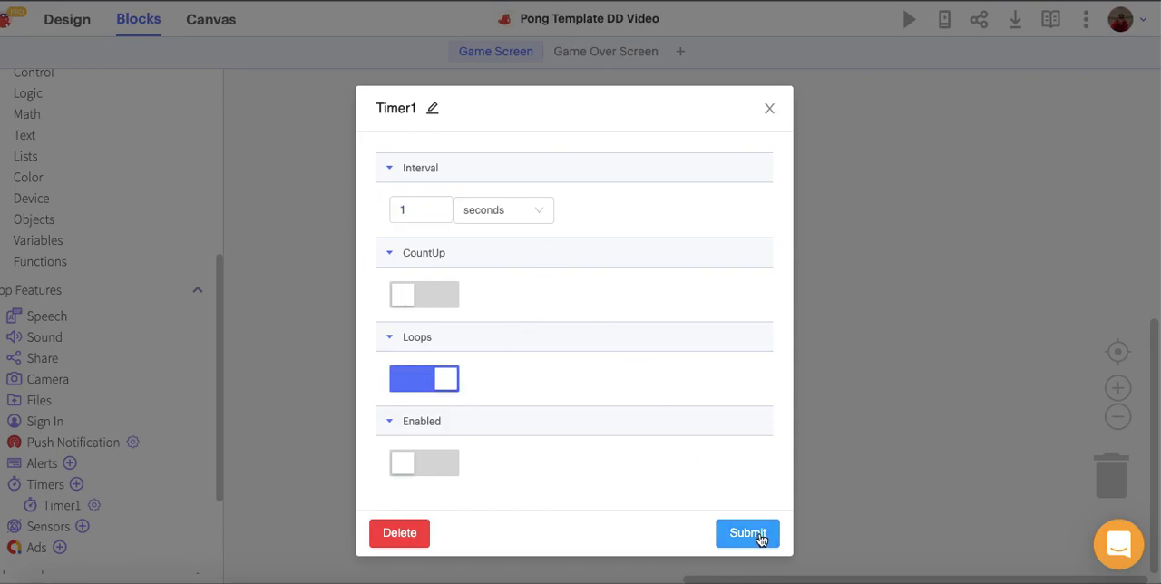
click(748, 533)
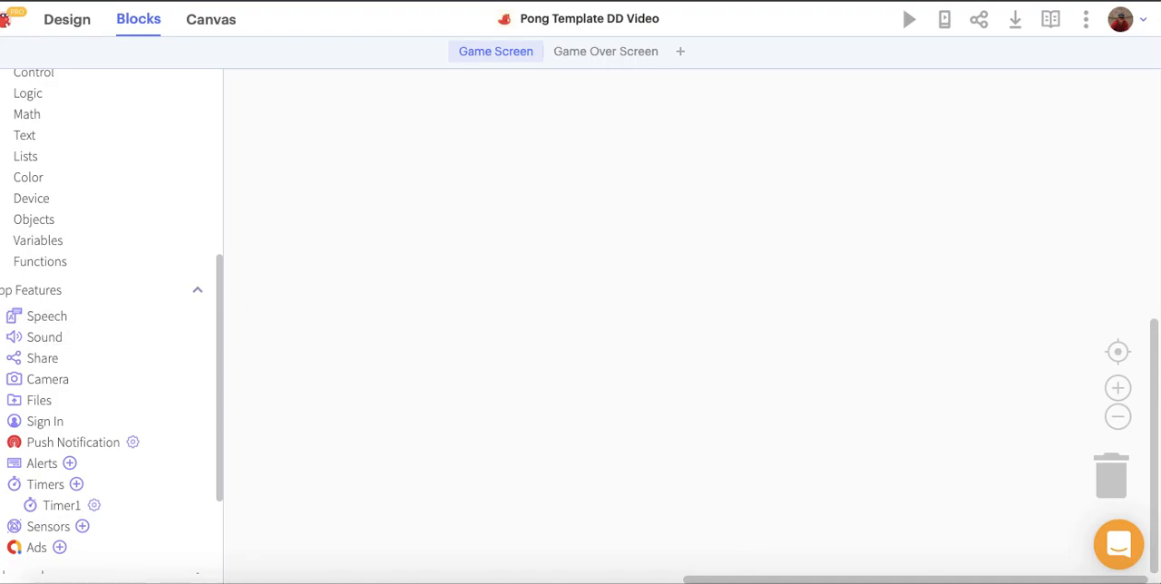
- Initialize app variable Score to 0 and app variable Time to 20
click(38, 239)
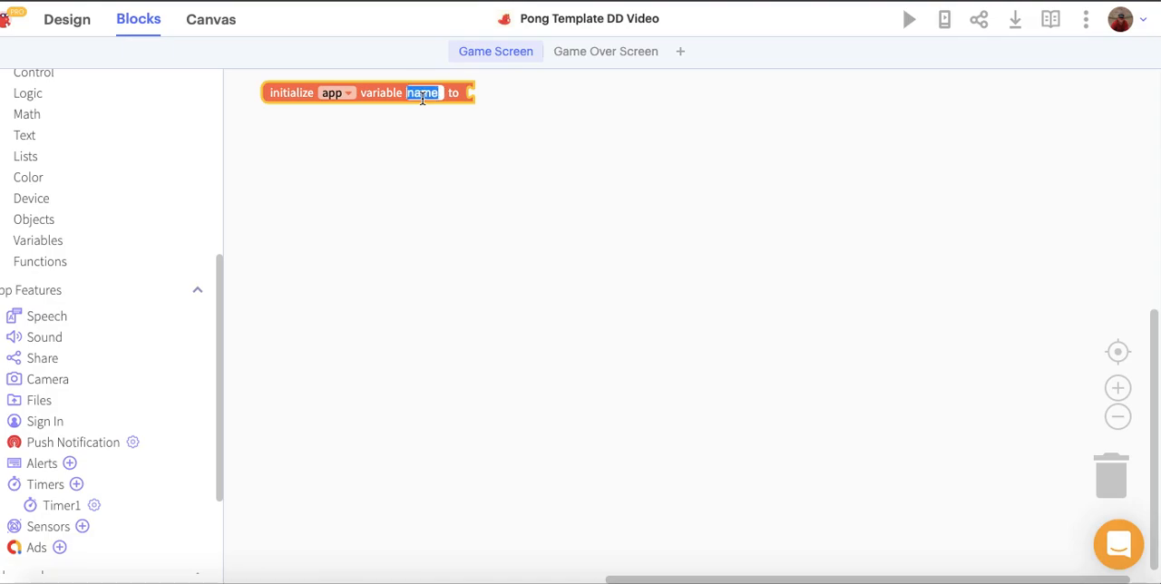
text(Score)
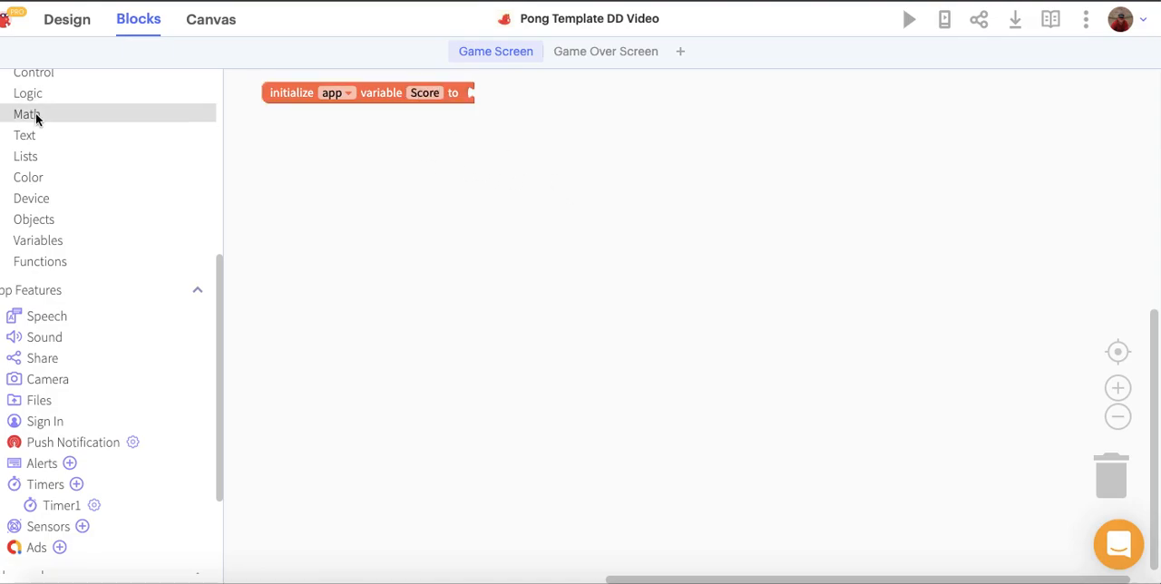
click(486, 92)
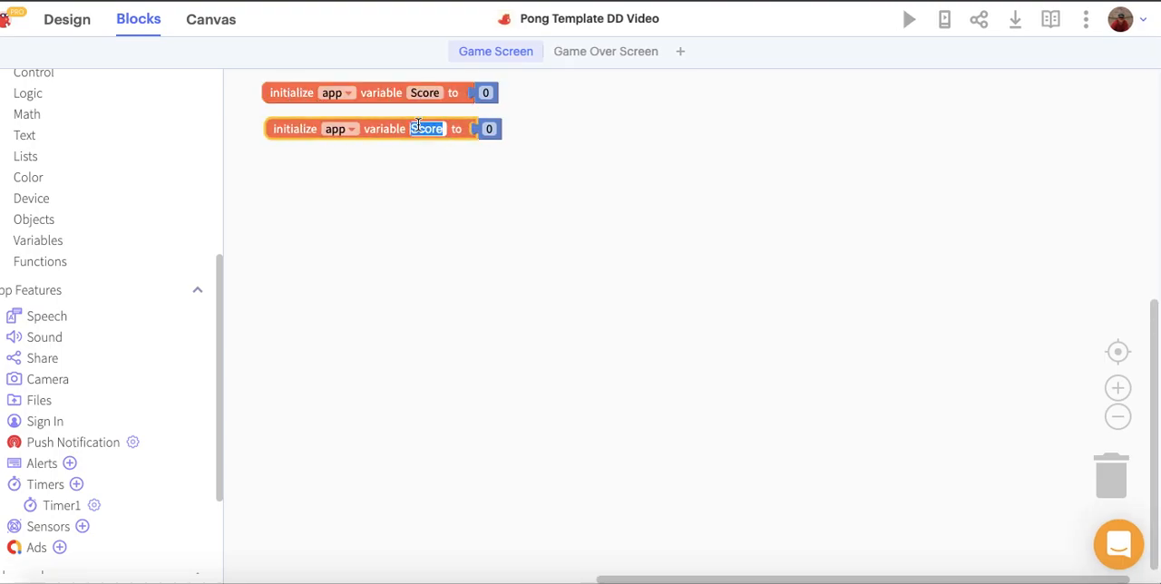
text(Time)
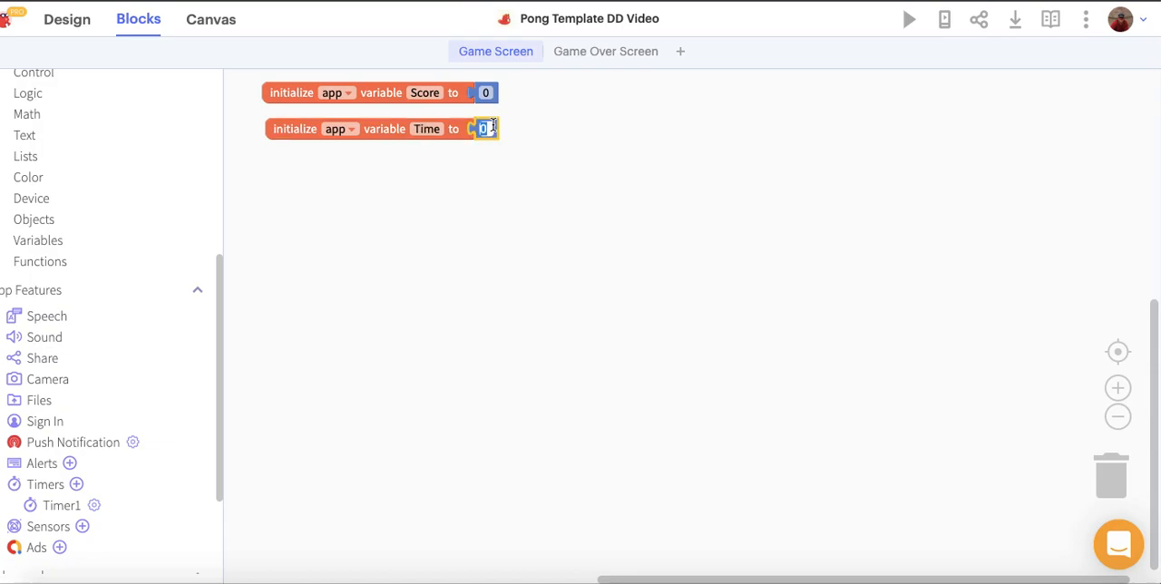
text(20)
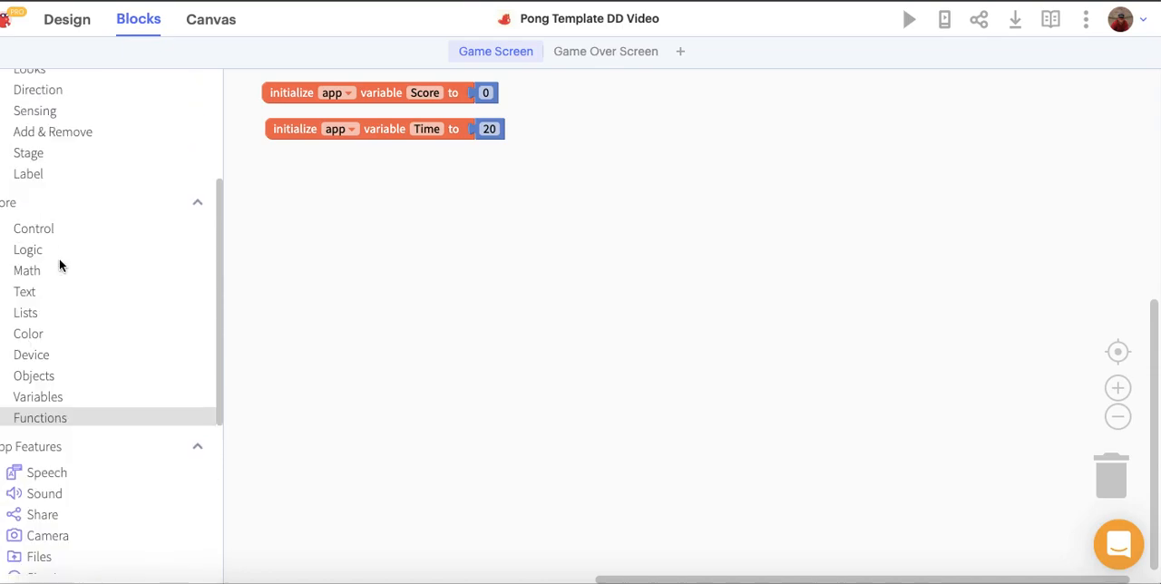
- When Canvas1 loads, move Ball to a random integer x from 1 to 300 and y 0
scroll(down, 3)
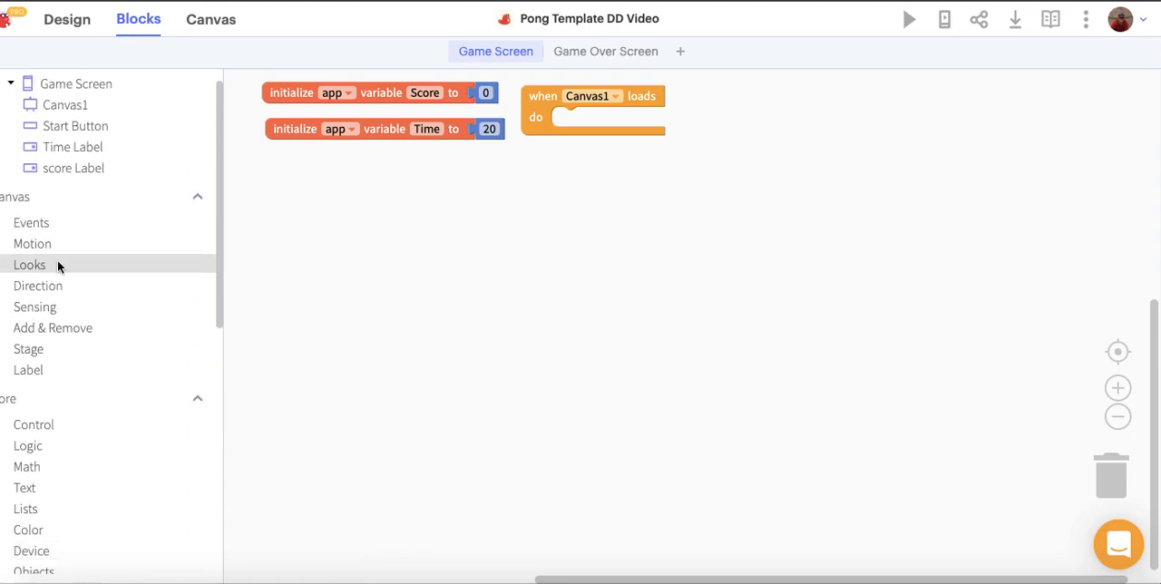
scroll(down, 3)
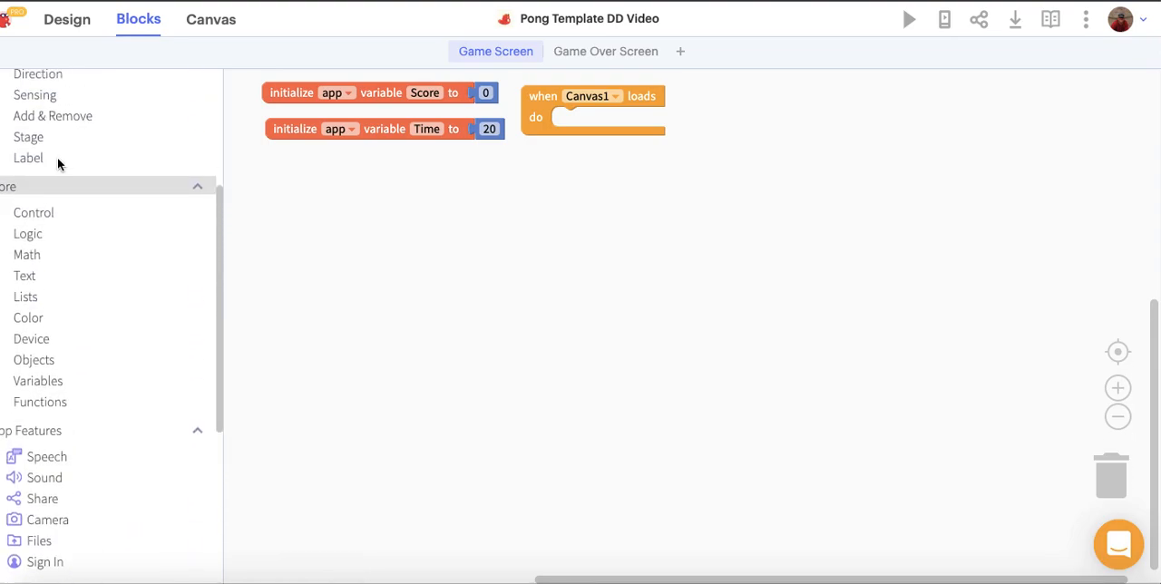
click(34, 211)
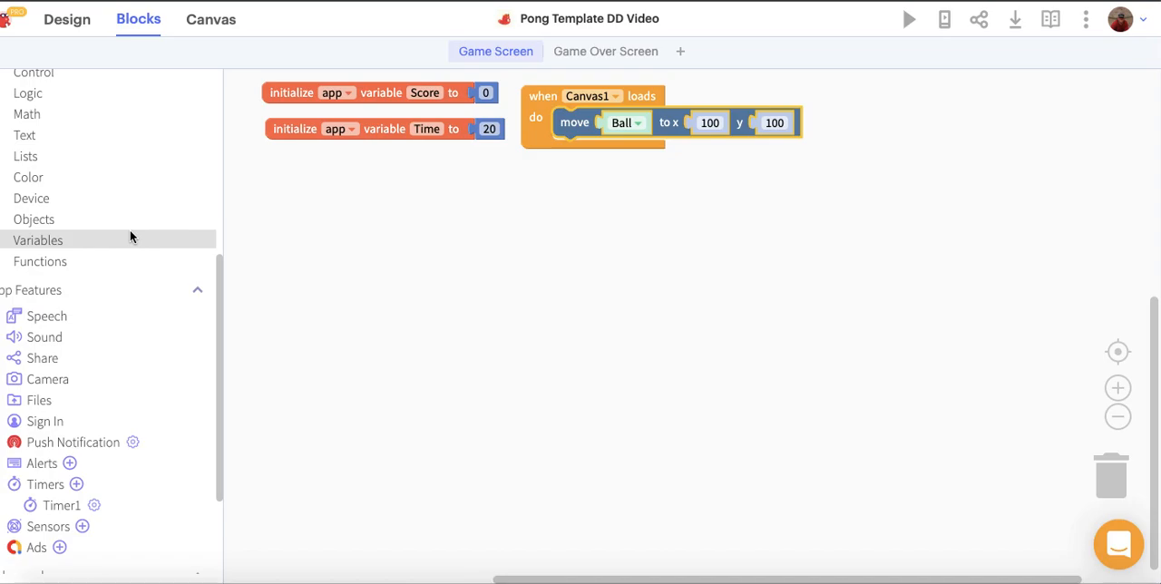
mouse_move(81, 228)
text(0)
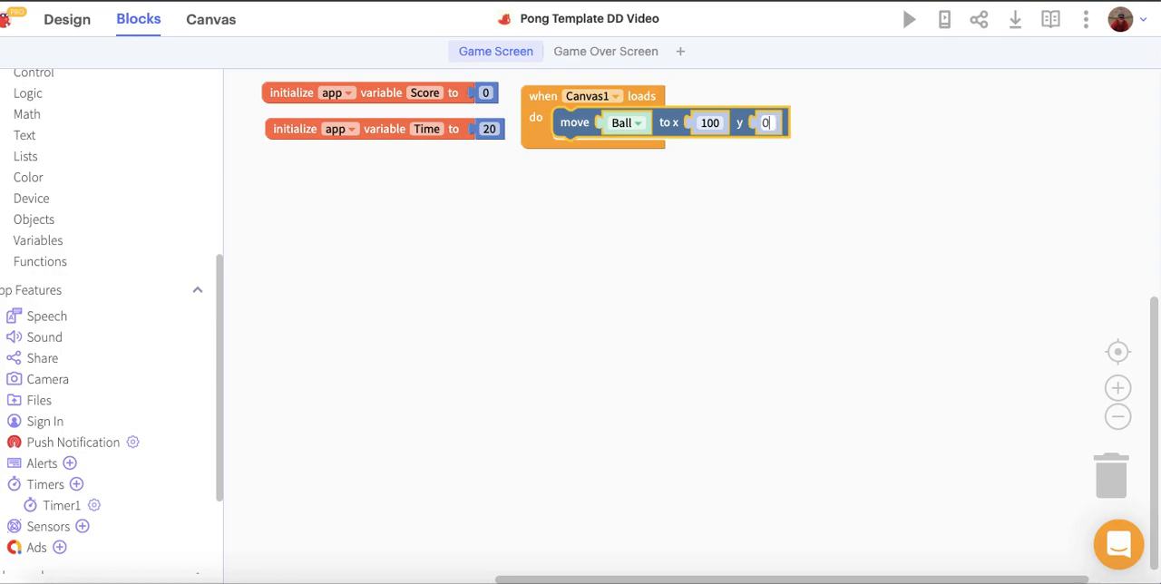
click(27, 112)
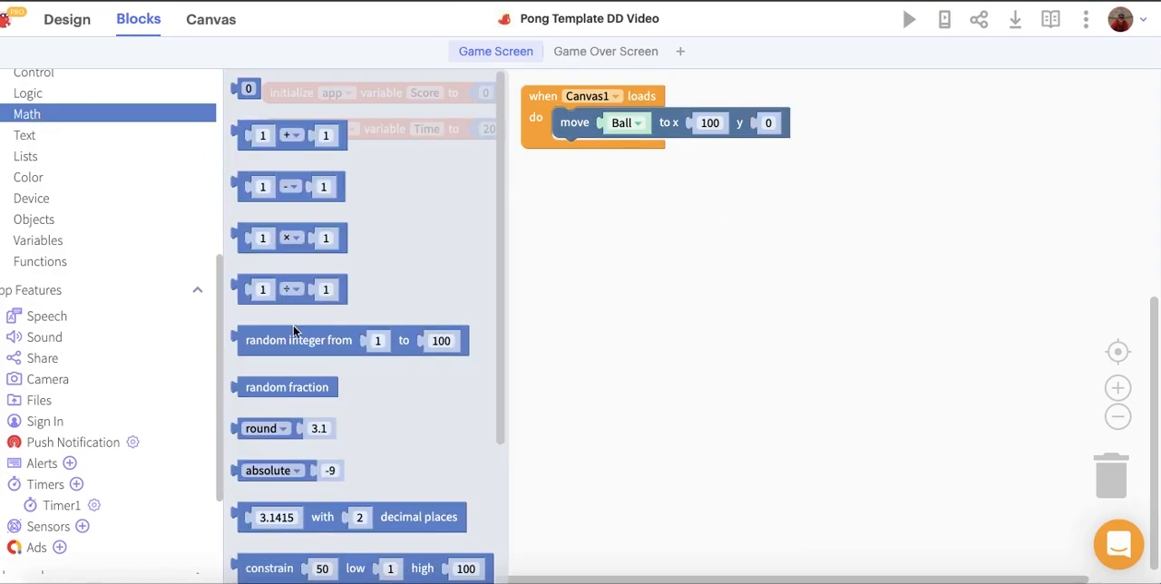
drag(300, 341, 752, 127)
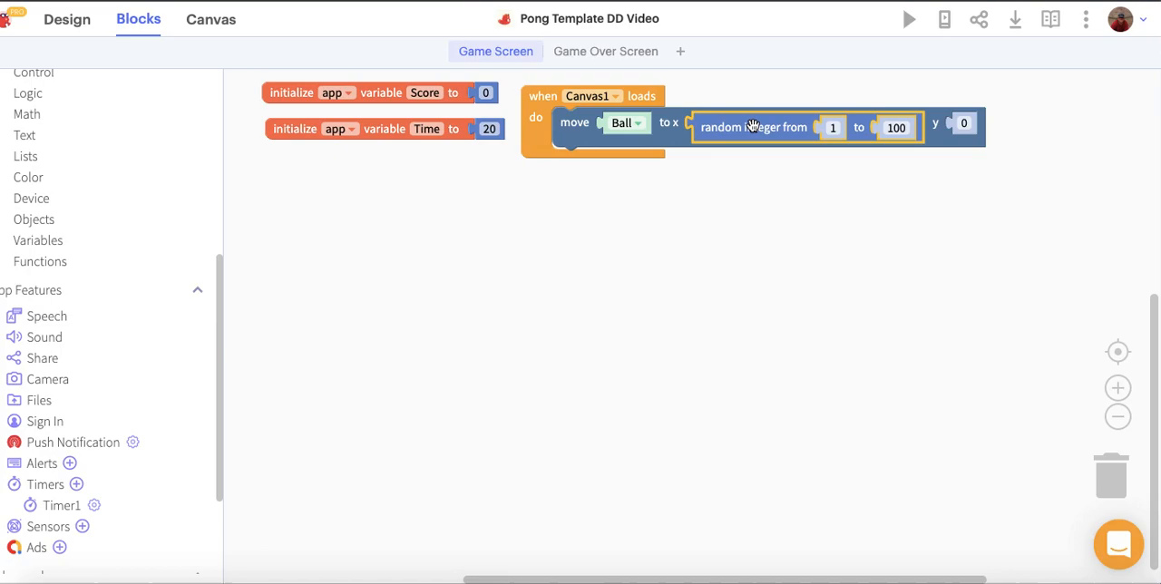
click(896, 127)
text(300)
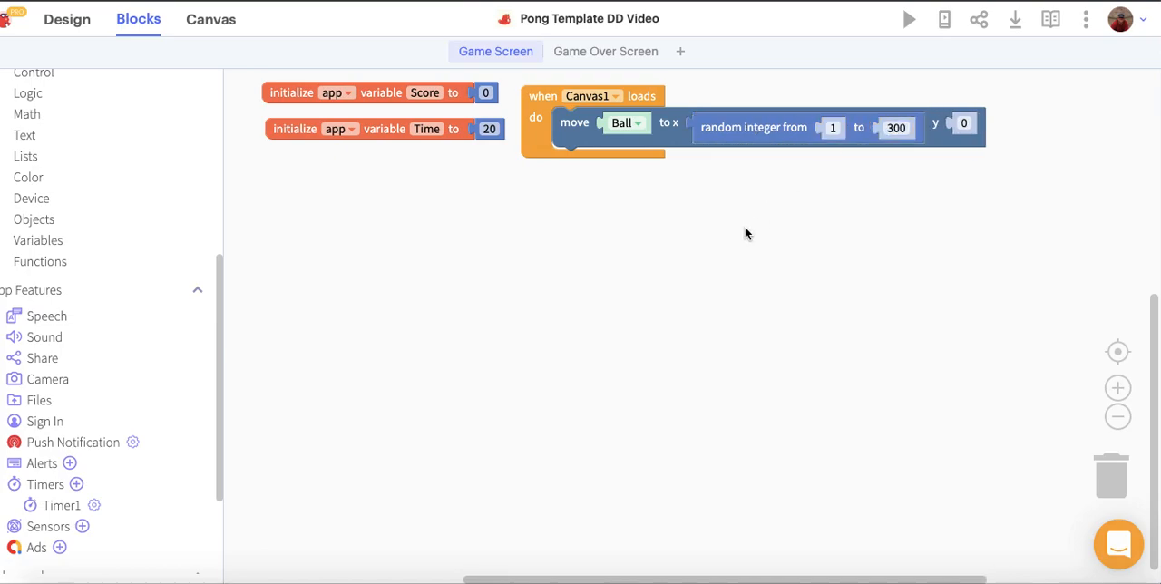
mouse_move(921, 178)
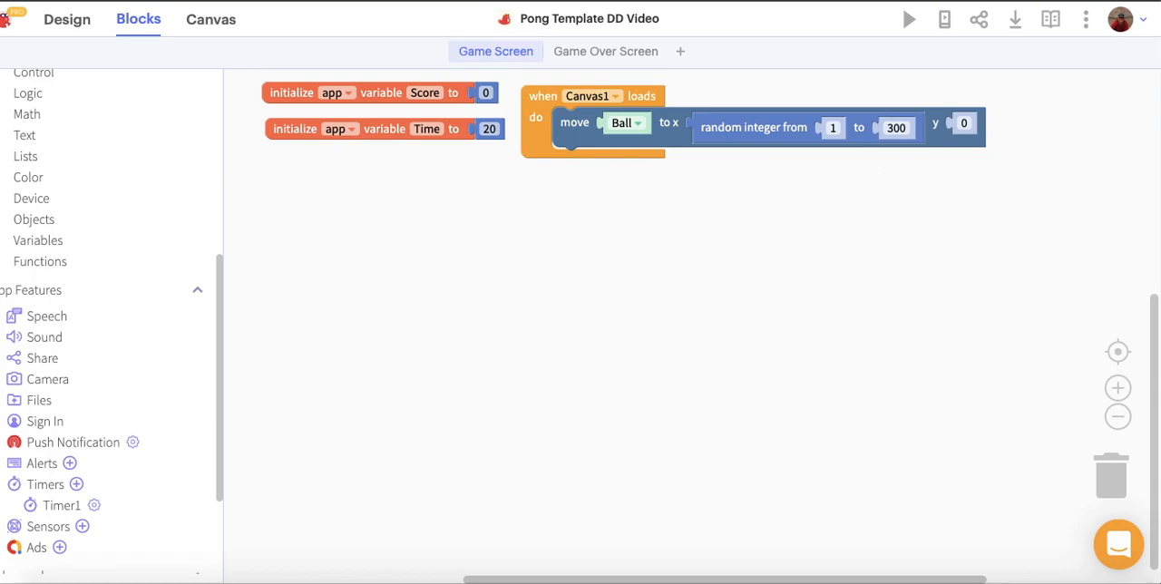
mouse_move(1074, 352)
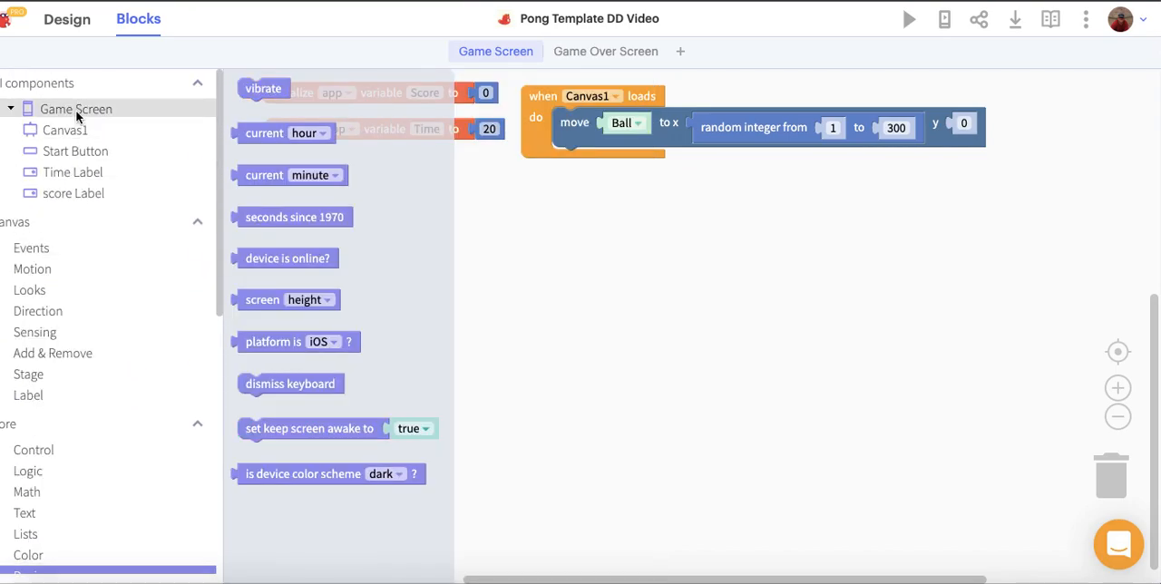
- In the Game Screen Starts event, show the Paddle and the Ball sprites
click(66, 131)
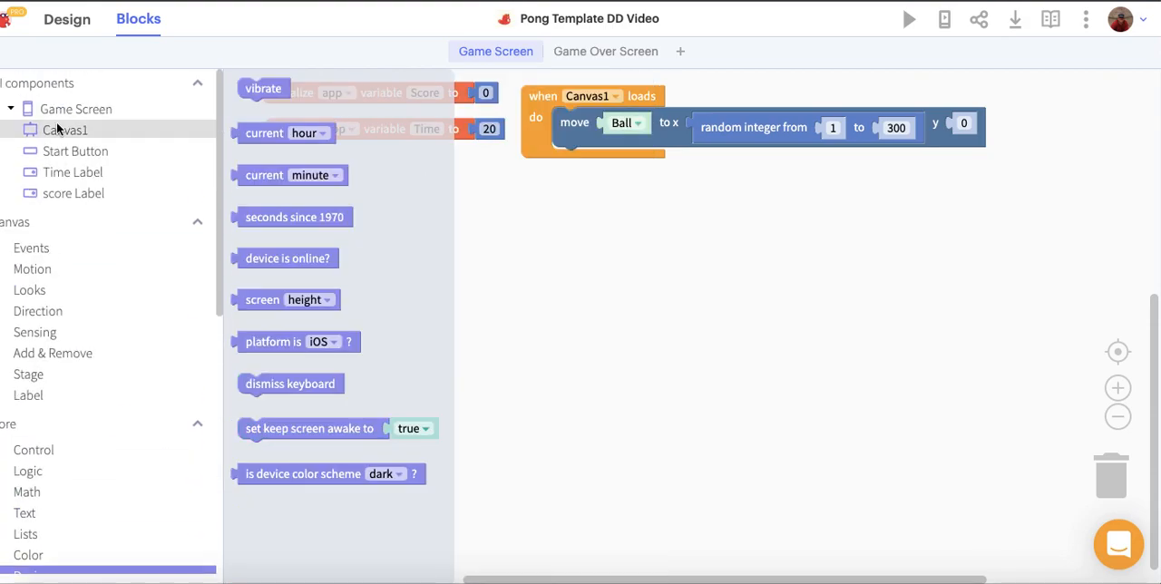
click(65, 130)
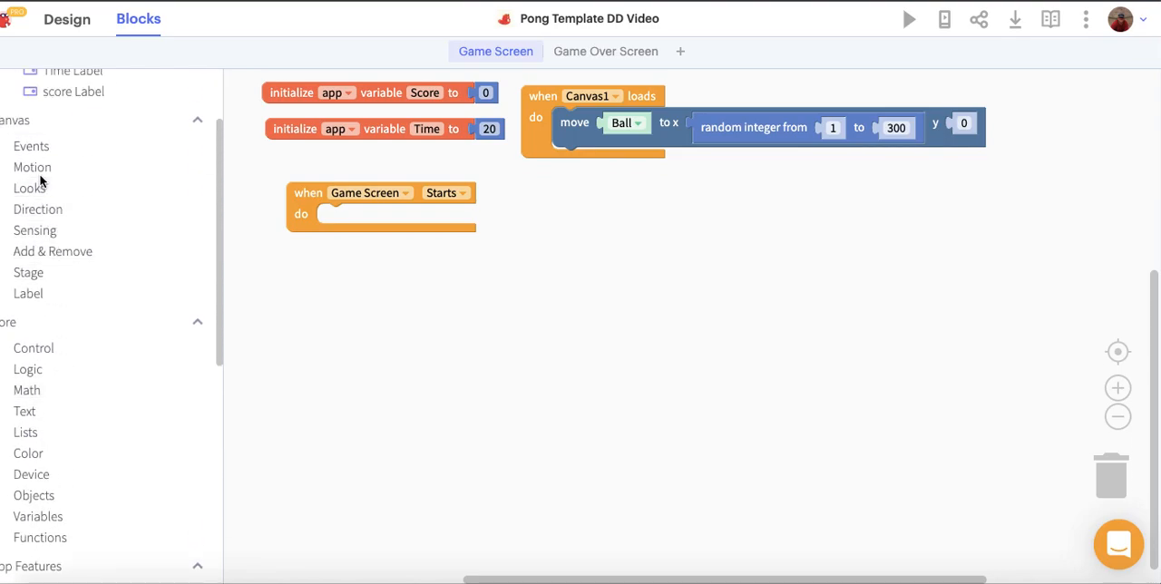
click(29, 189)
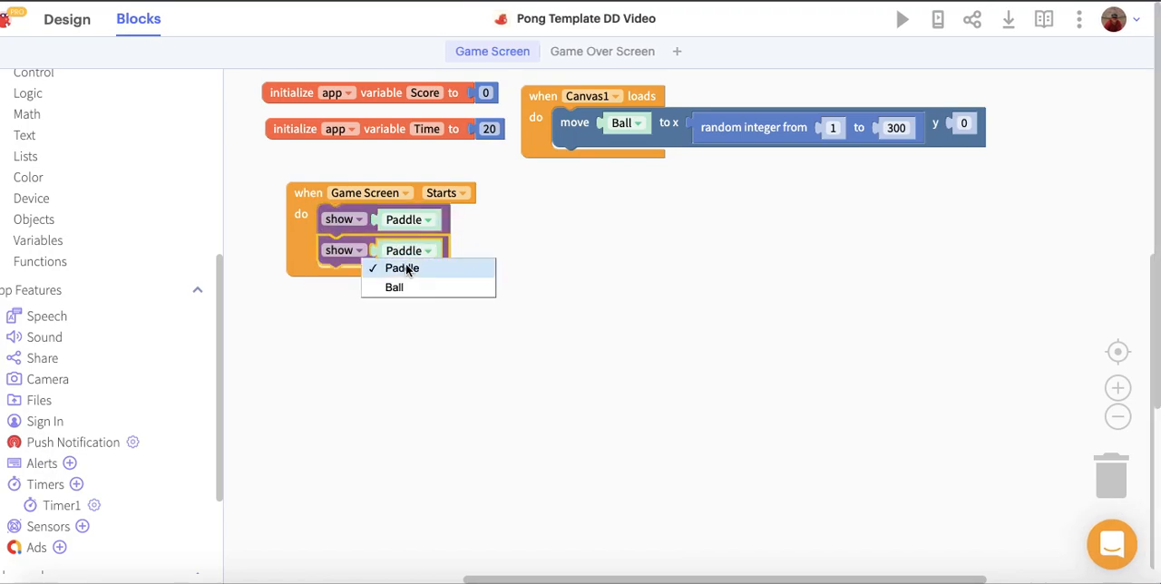
click(393, 286)
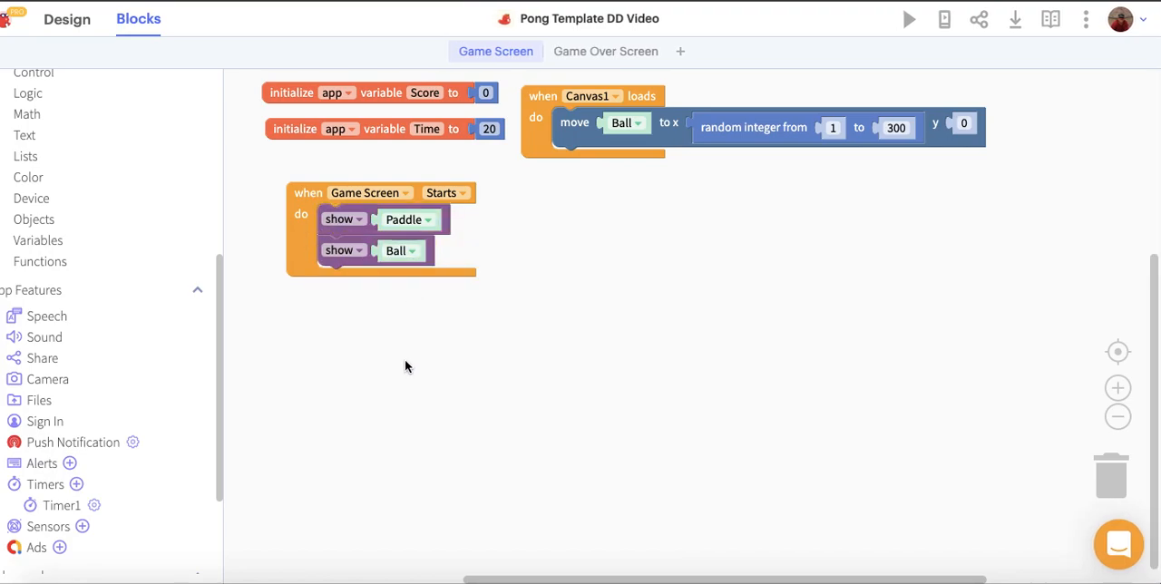
mouse_move(576, 123)
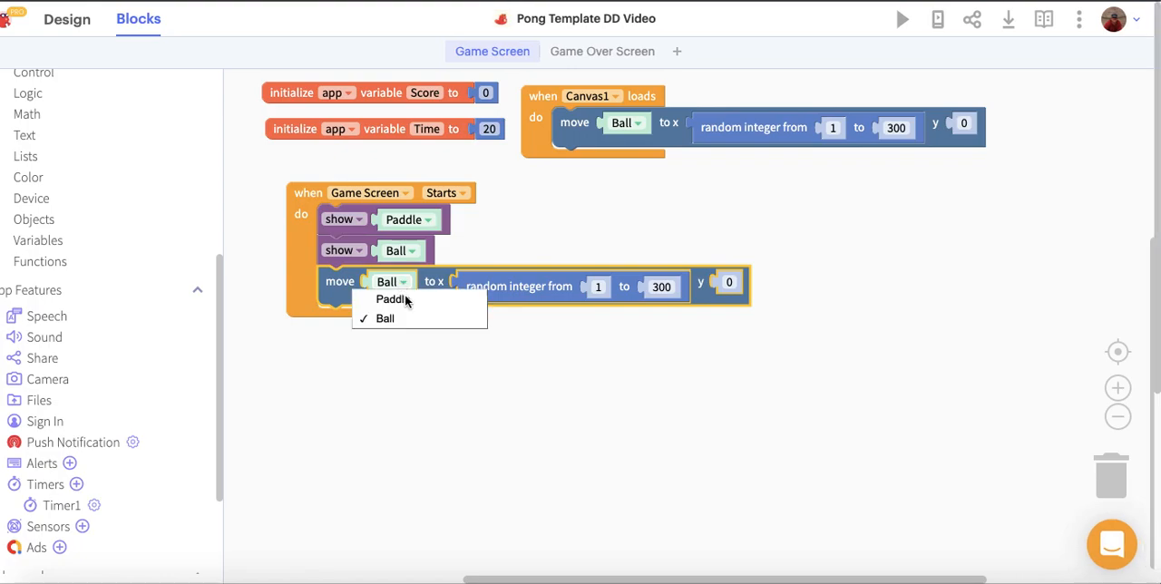
- Move the Paddle to x 150, y 350 when the screen starts
click(391, 299)
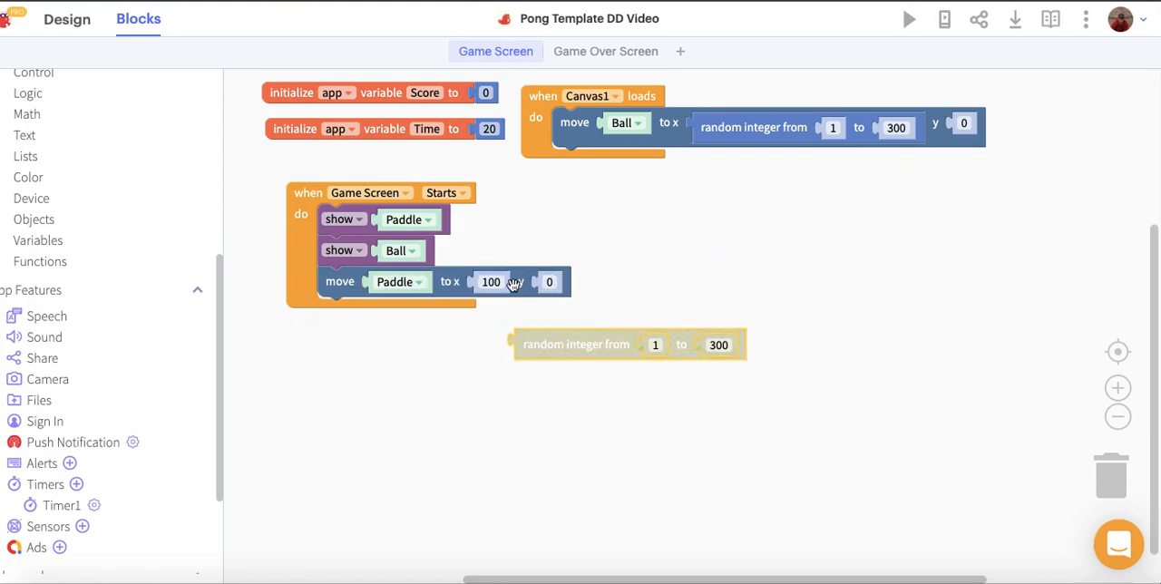
text(150)
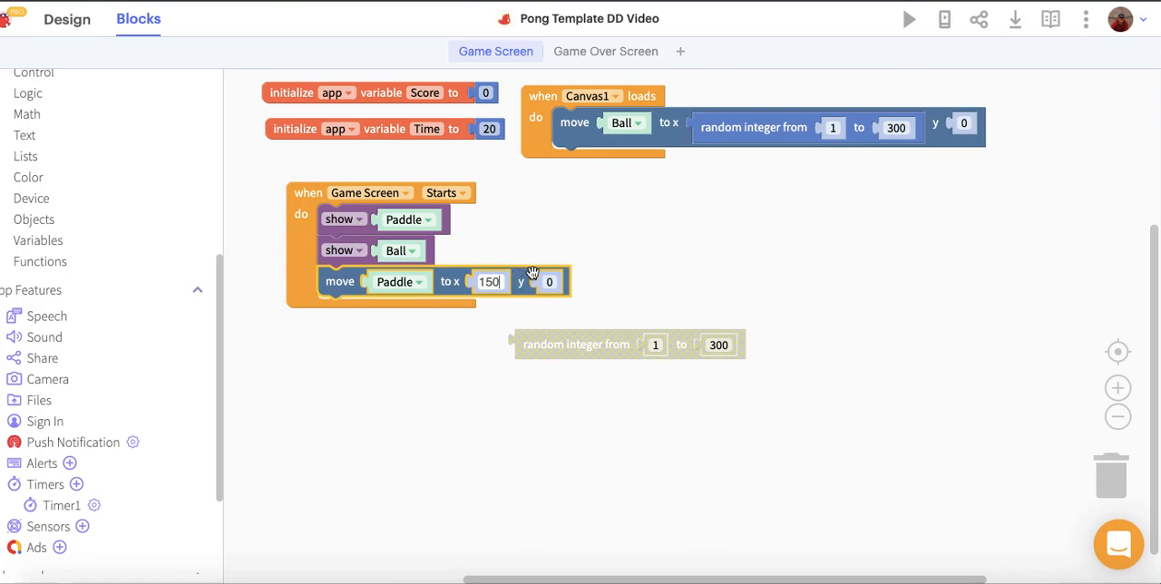
click(547, 281)
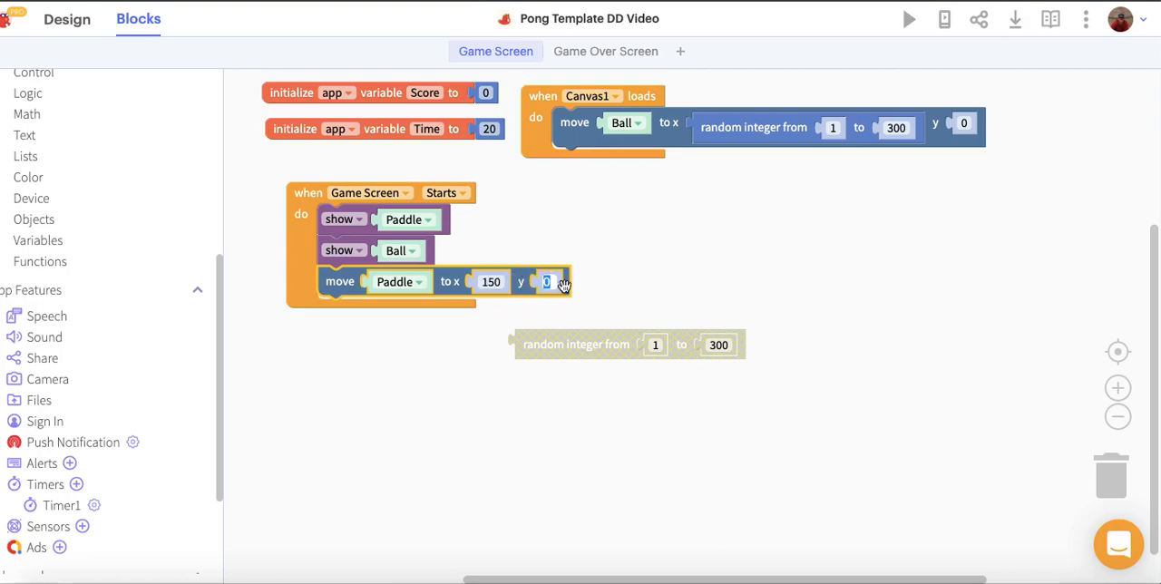
text(350)
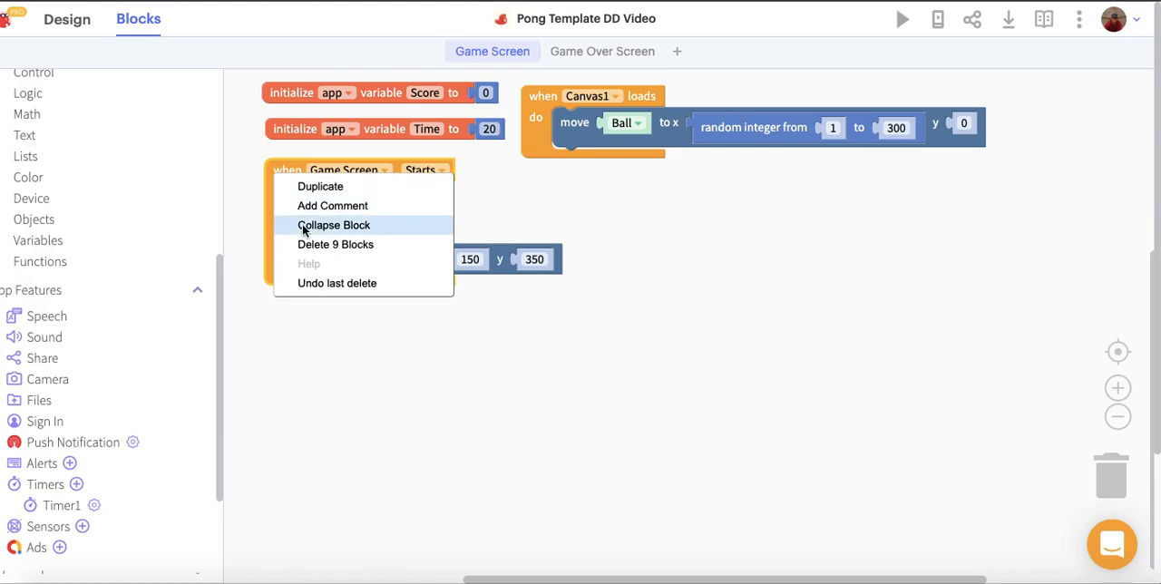
- Create a collision function that changes Score by 1 and sets the score label to join with Score
click(333, 225)
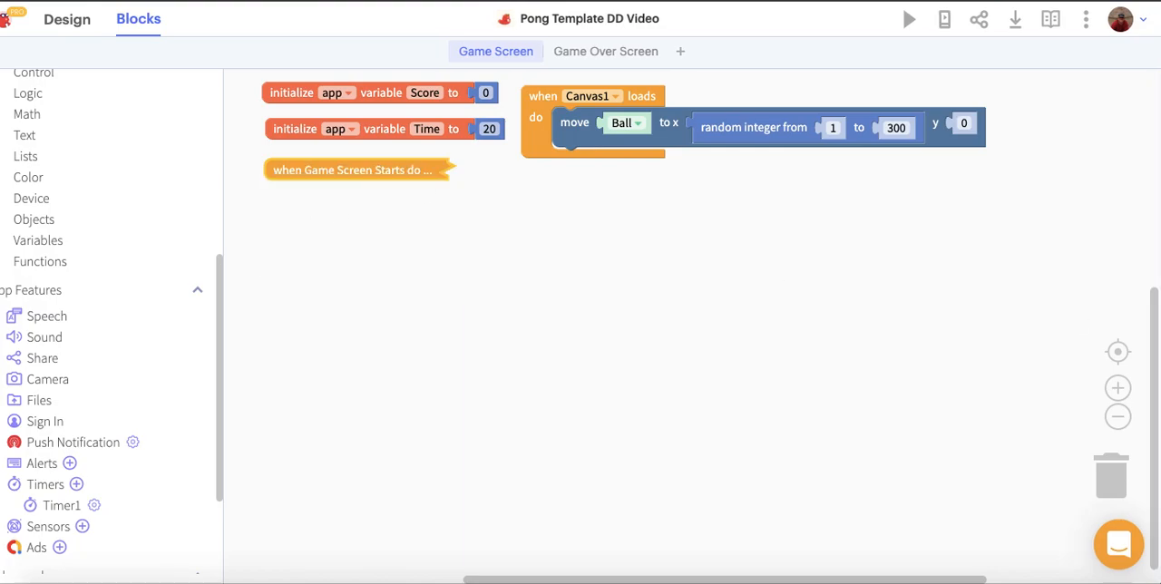
mouse_move(40, 256)
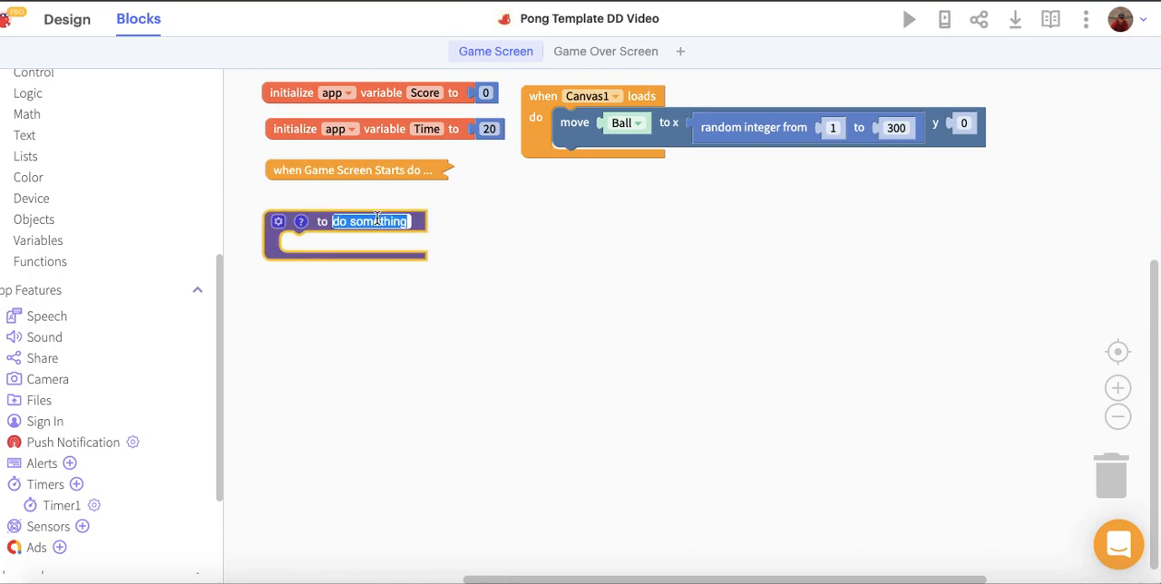
text(collision)
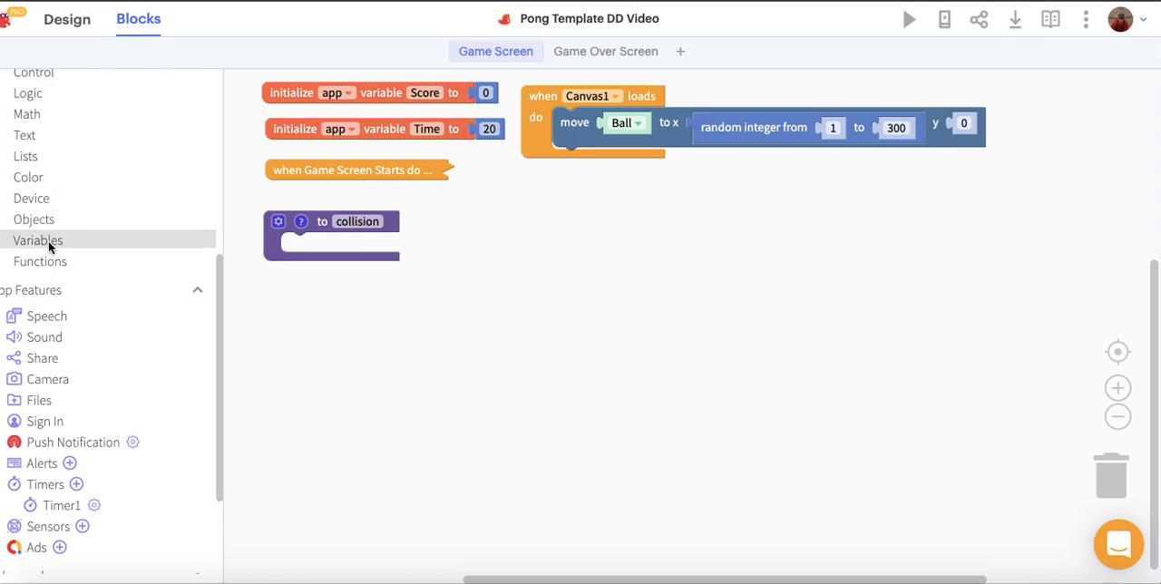
click(38, 239)
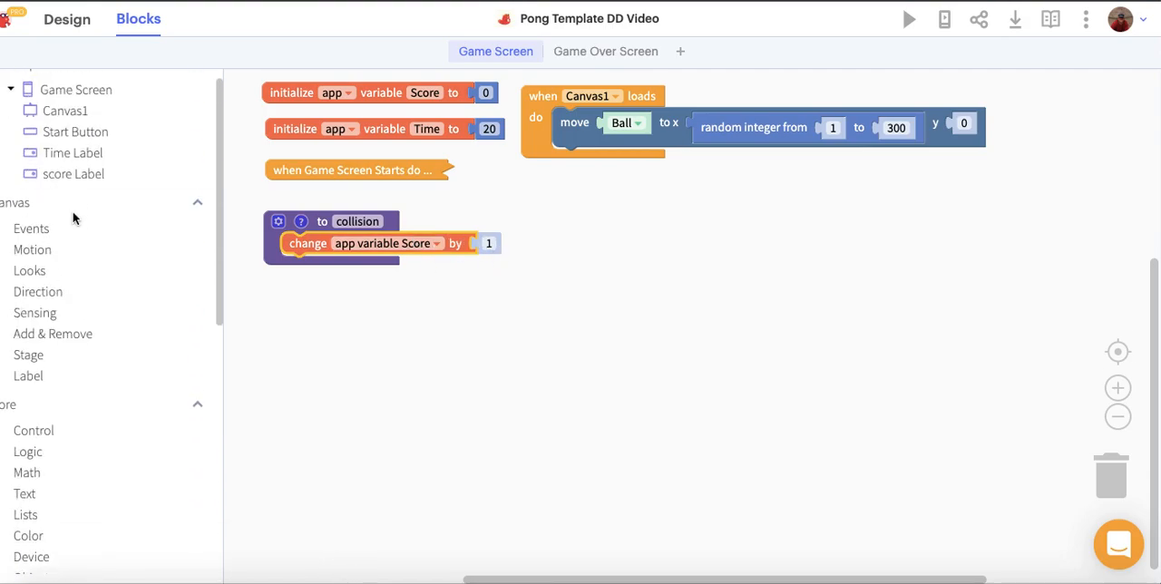
scroll(down, 3)
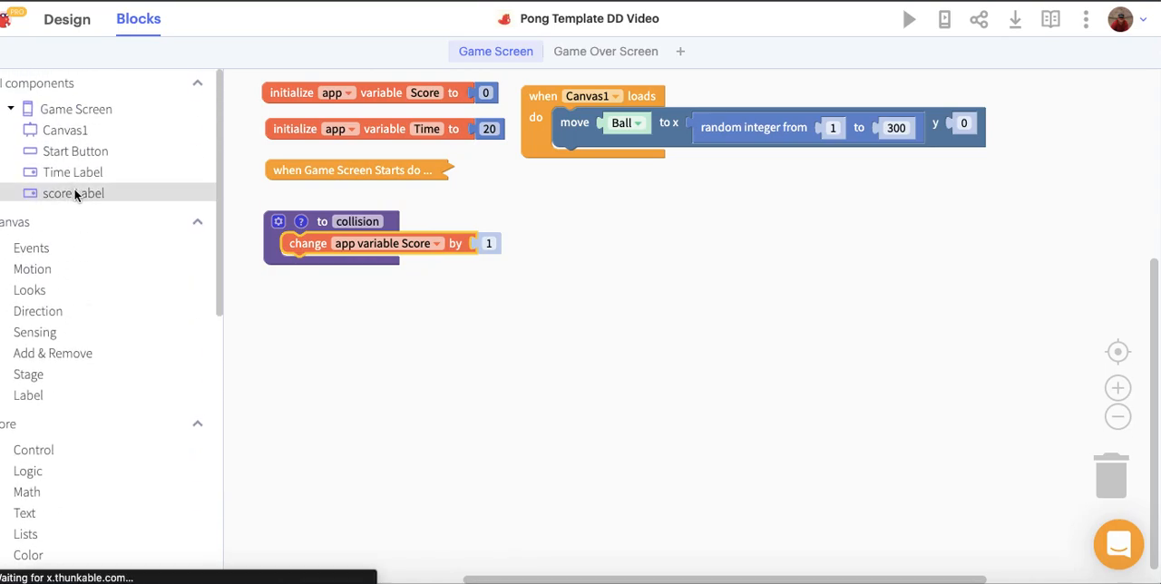
click(73, 192)
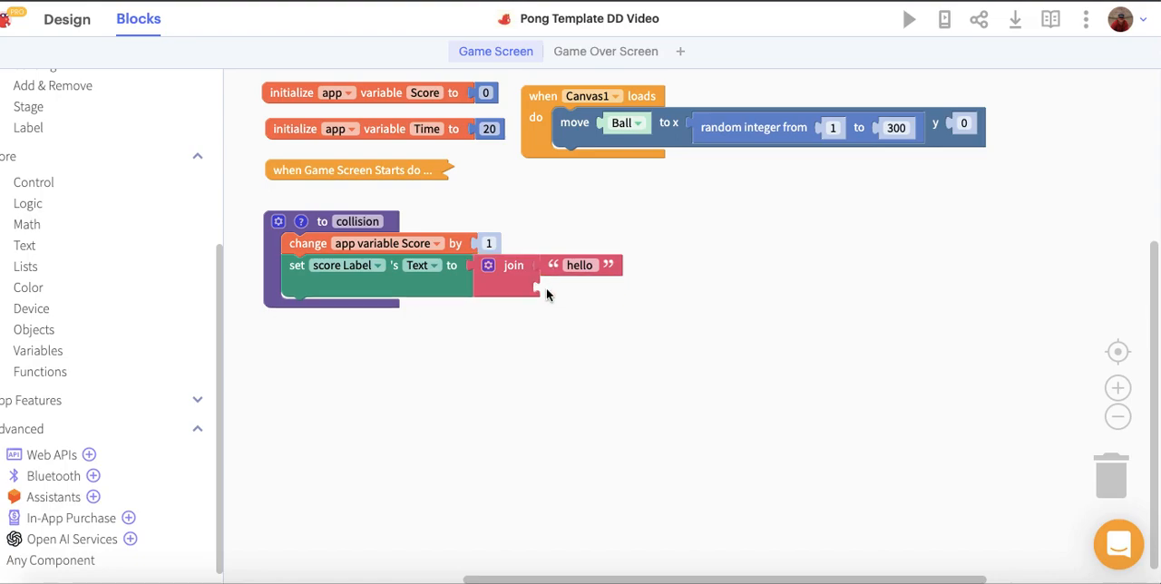
text(Score)
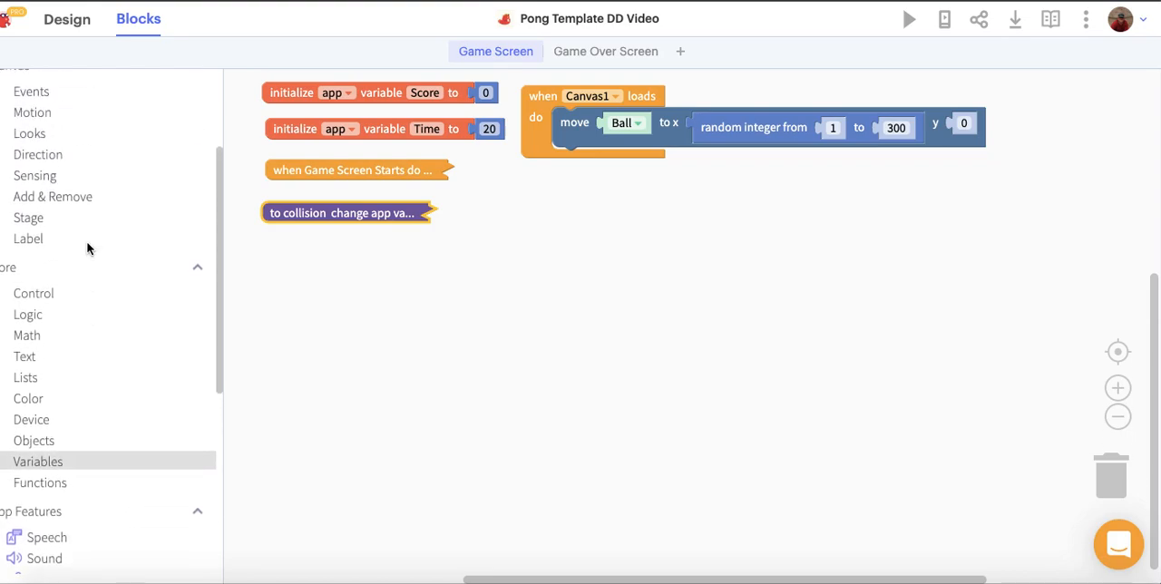
- Add a Ball collides with Paddle event that calls collision, then collapse it
scroll(down, 3)
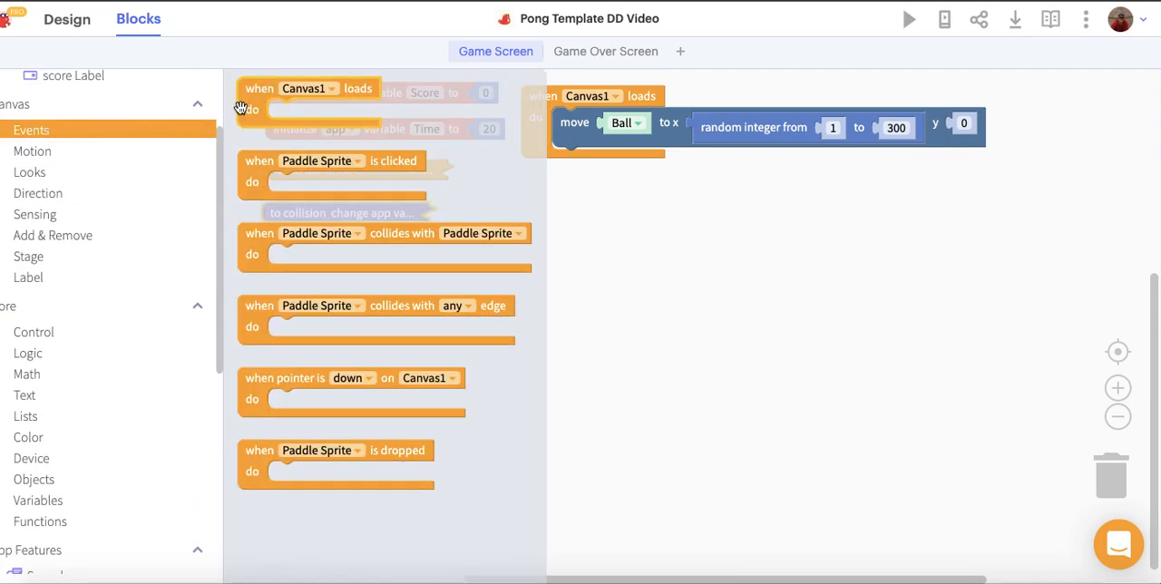
mouse_move(391, 243)
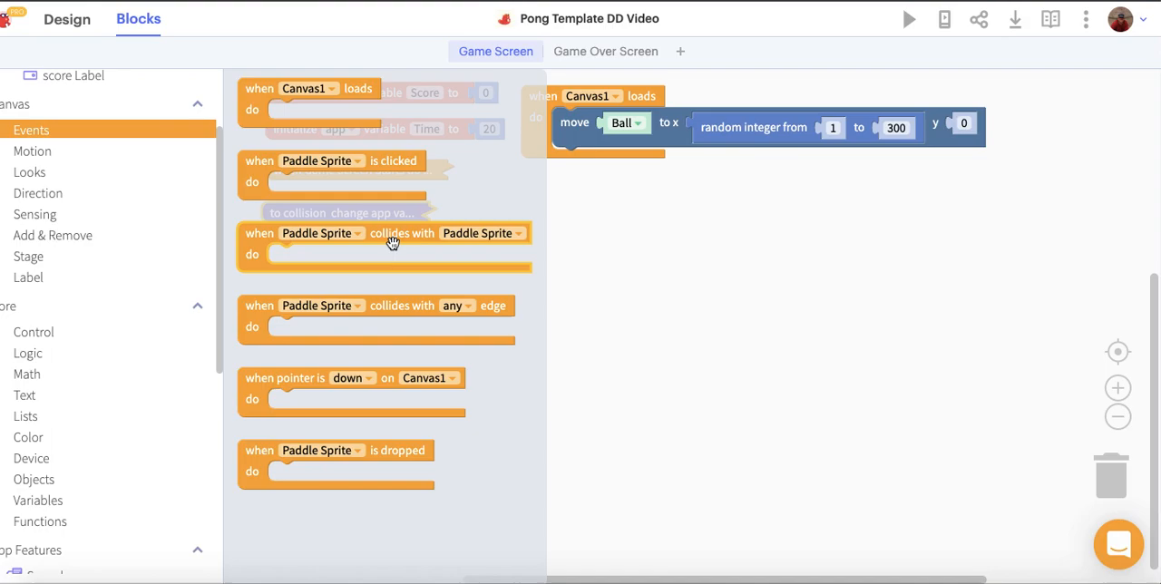
mouse_move(399, 236)
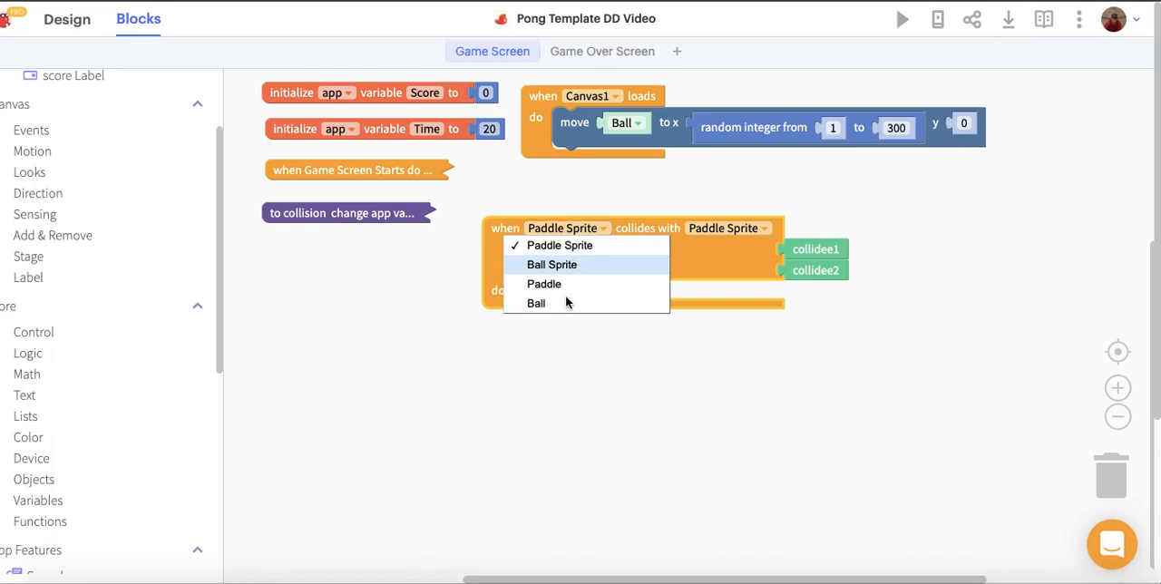
click(551, 264)
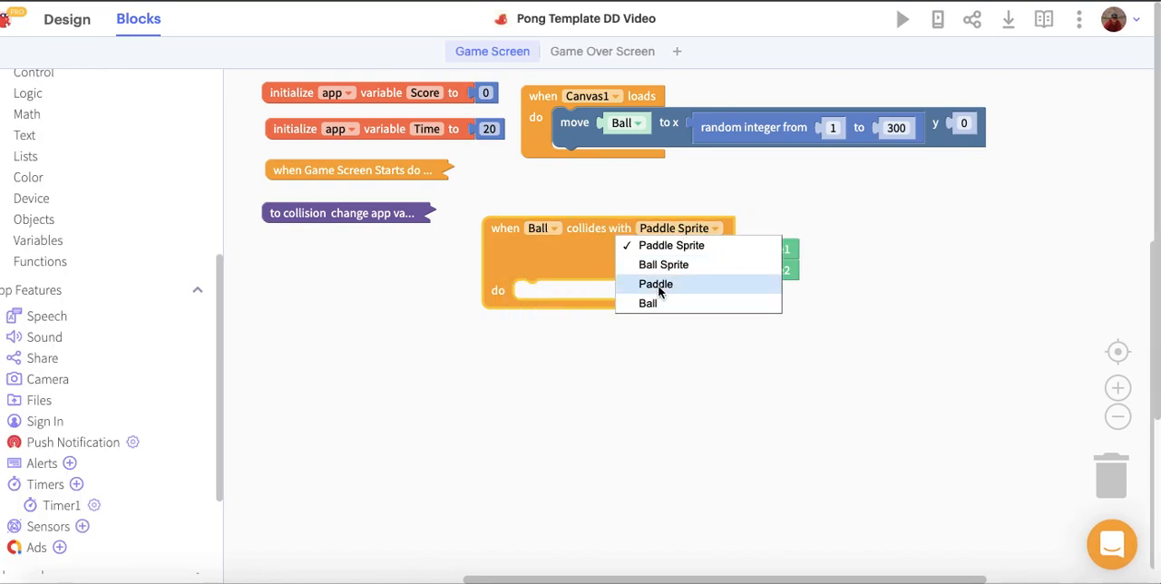
click(657, 283)
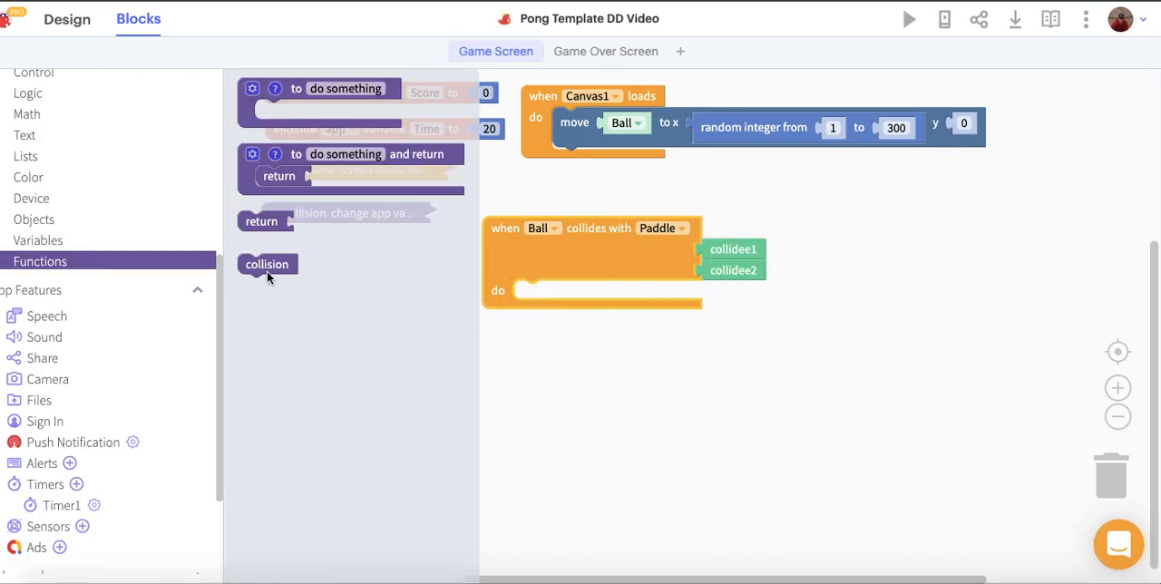
drag(267, 264, 544, 290)
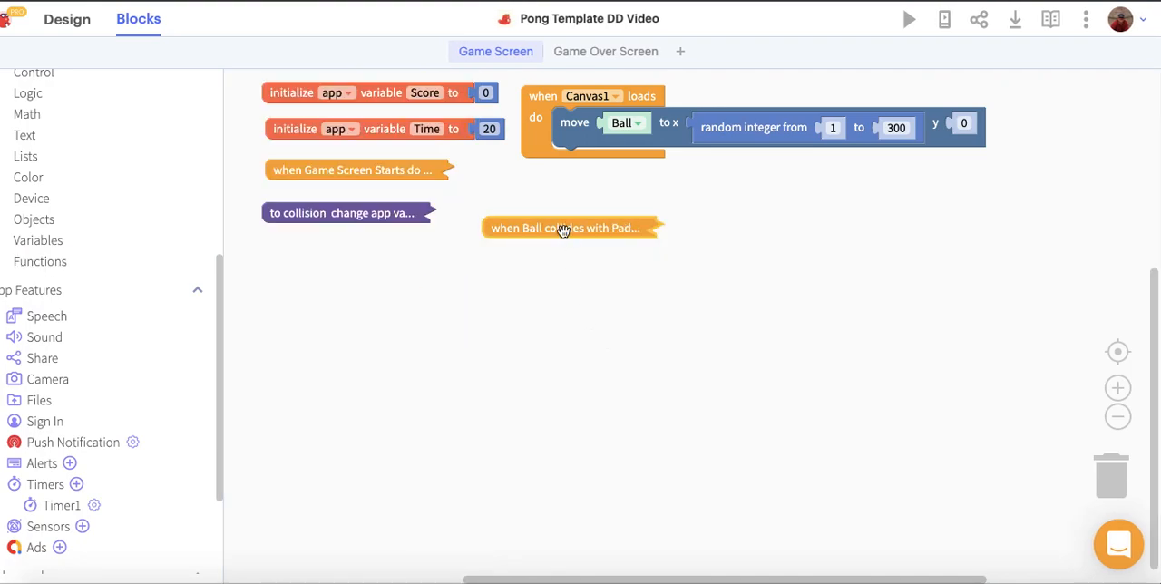
drag(566, 229, 566, 199)
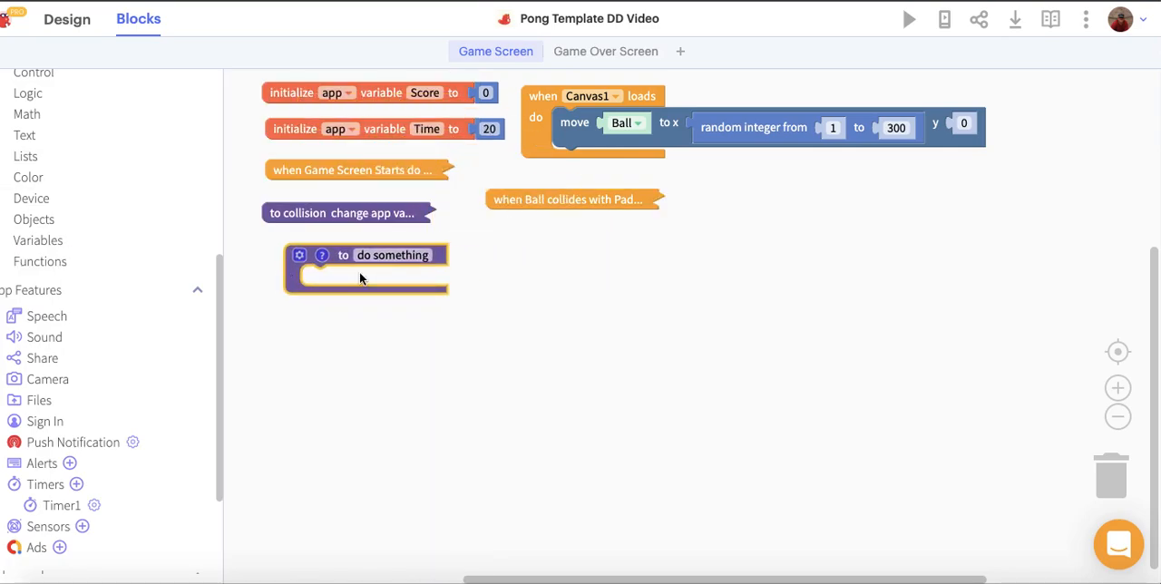
- Create a reset function that sets app variable Score to 0
text(reset)
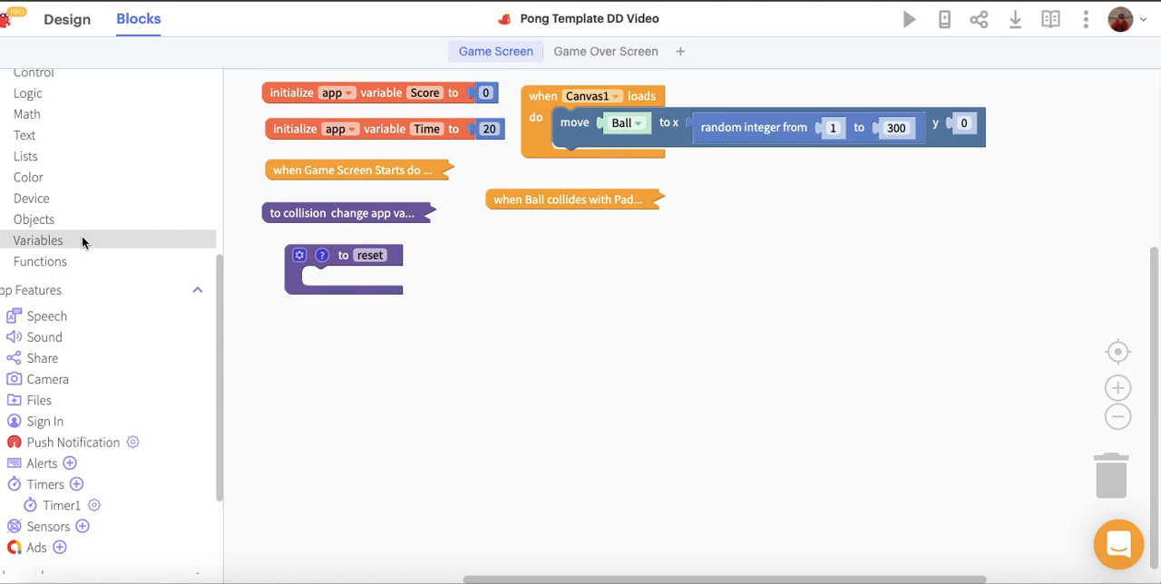
click(38, 240)
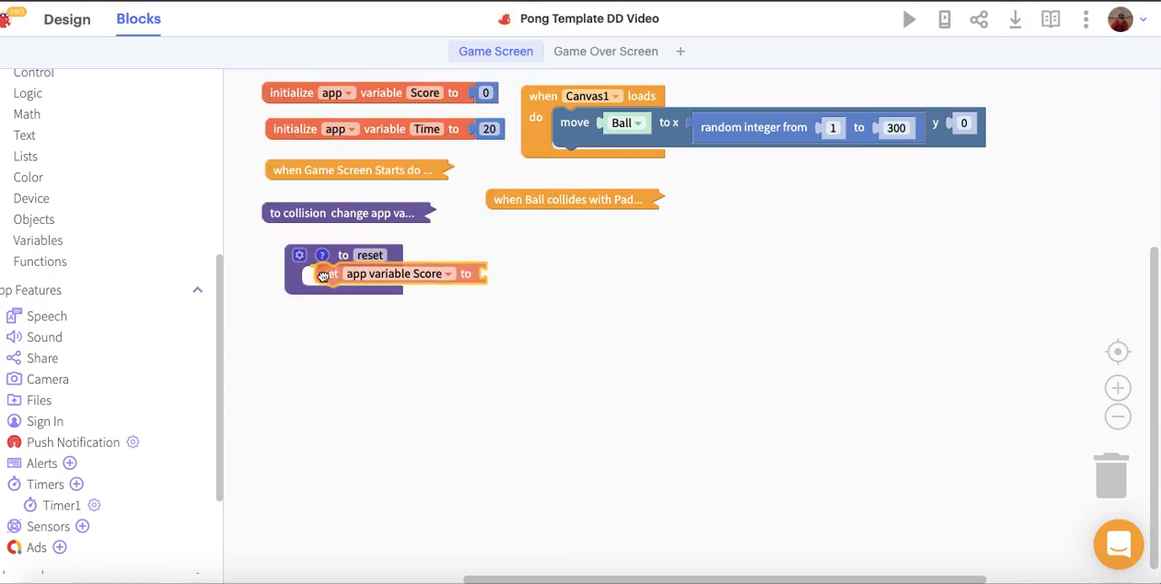
click(27, 113)
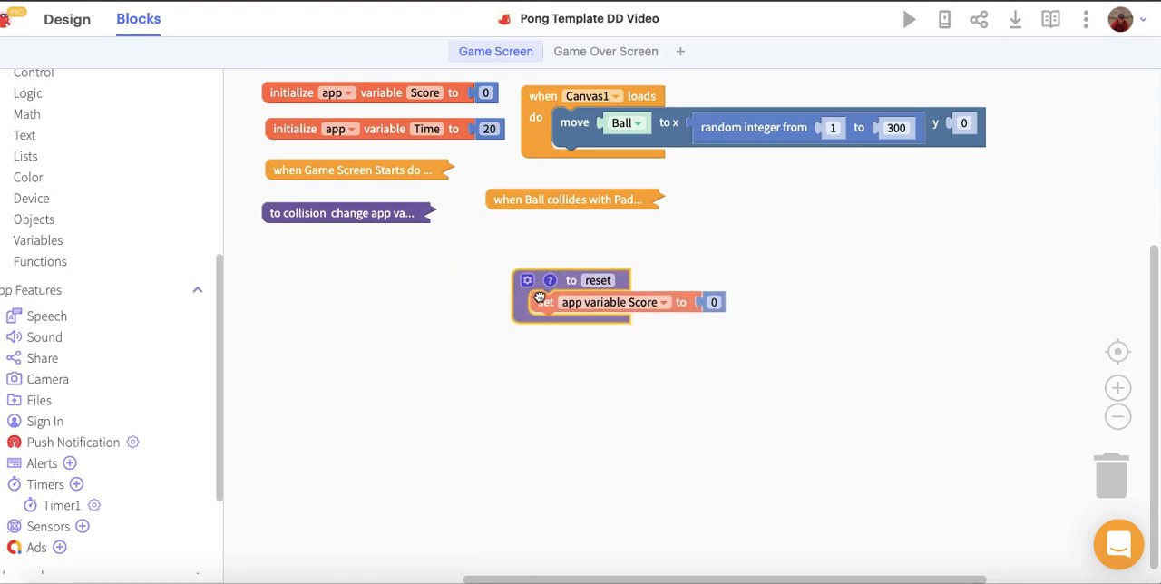
- Peek at the collision function, then make reset's second setter target the Time variable
right_click(343, 213)
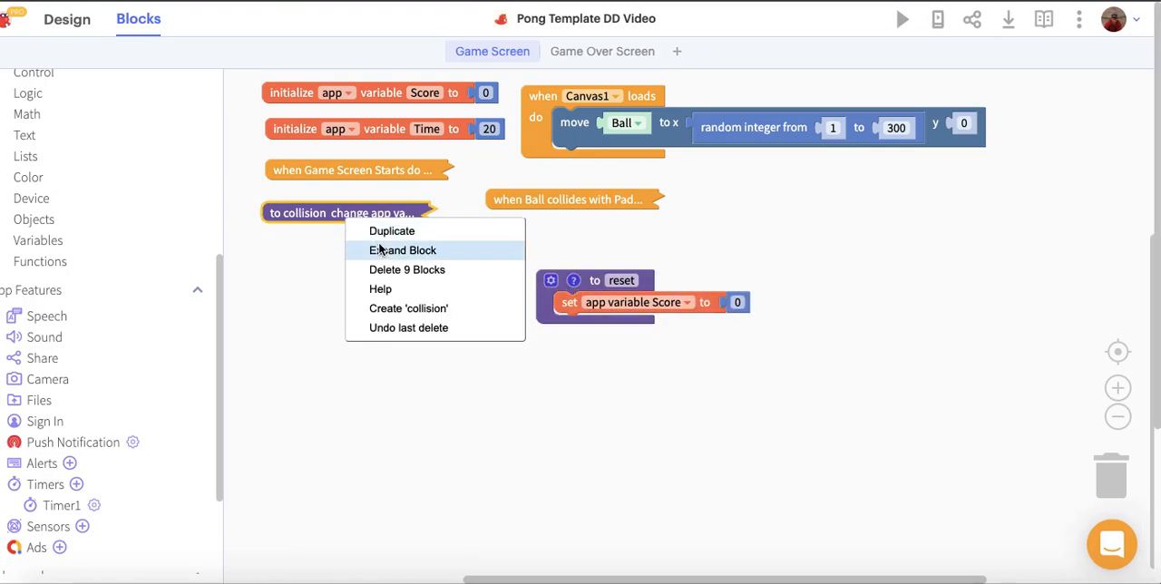
click(403, 250)
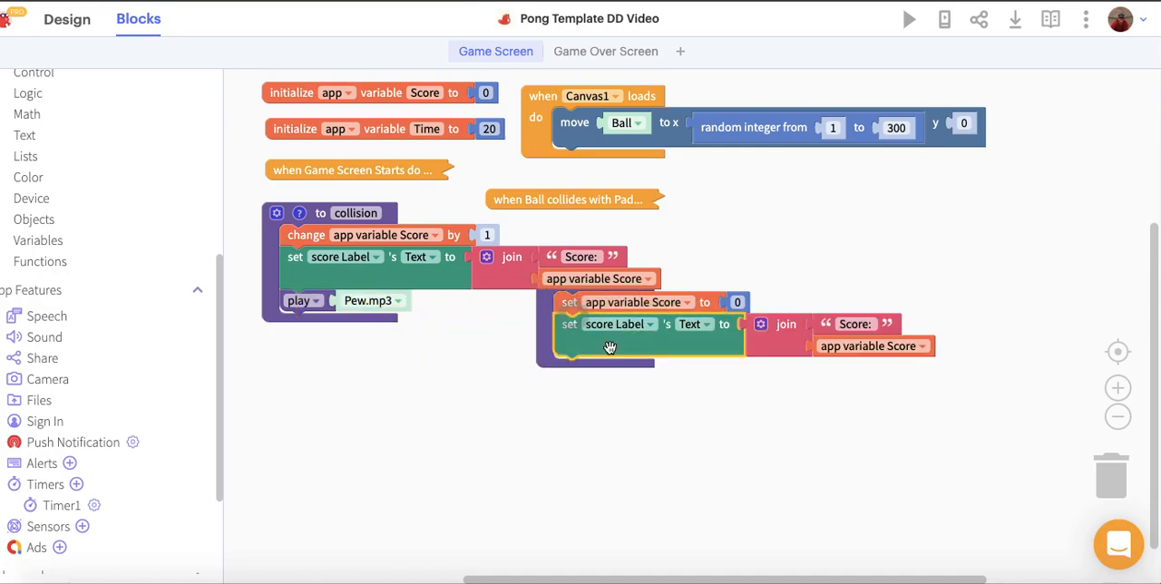
right_click(354, 212)
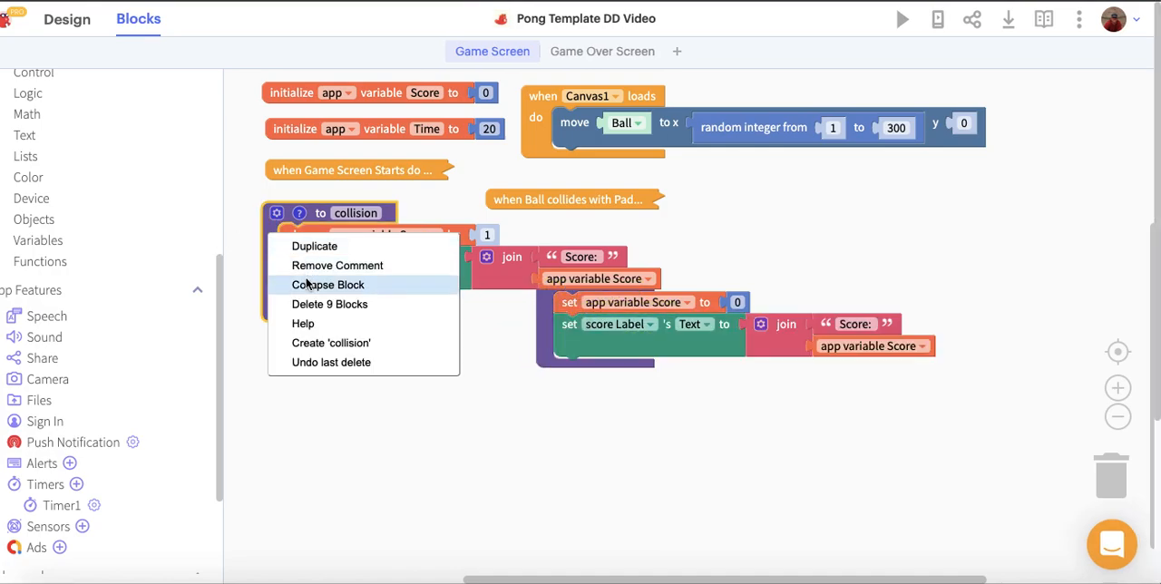
click(328, 285)
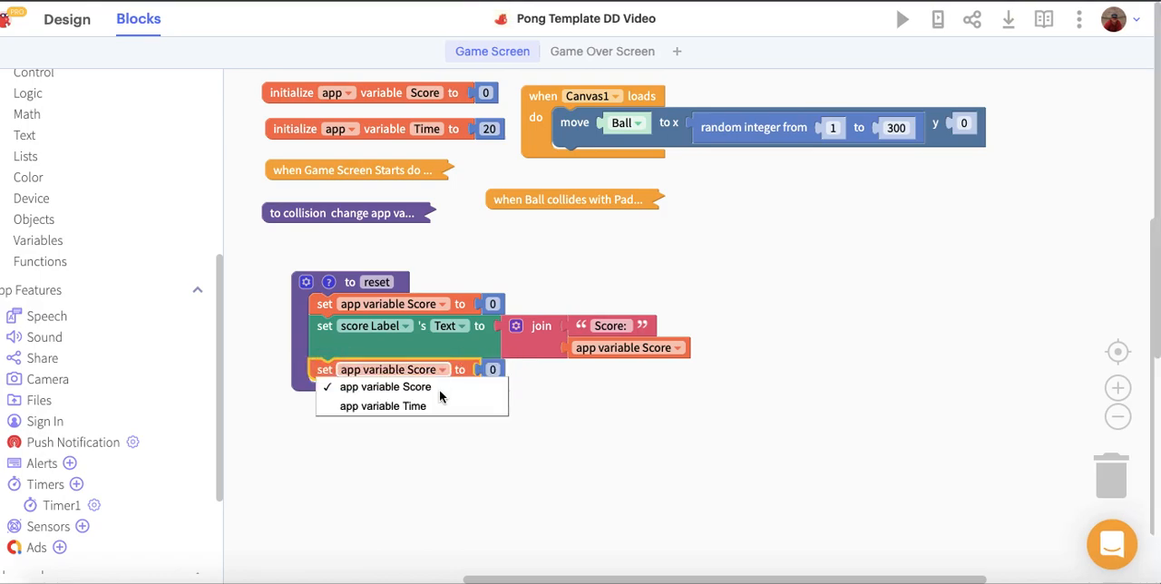
click(381, 406)
text(20)
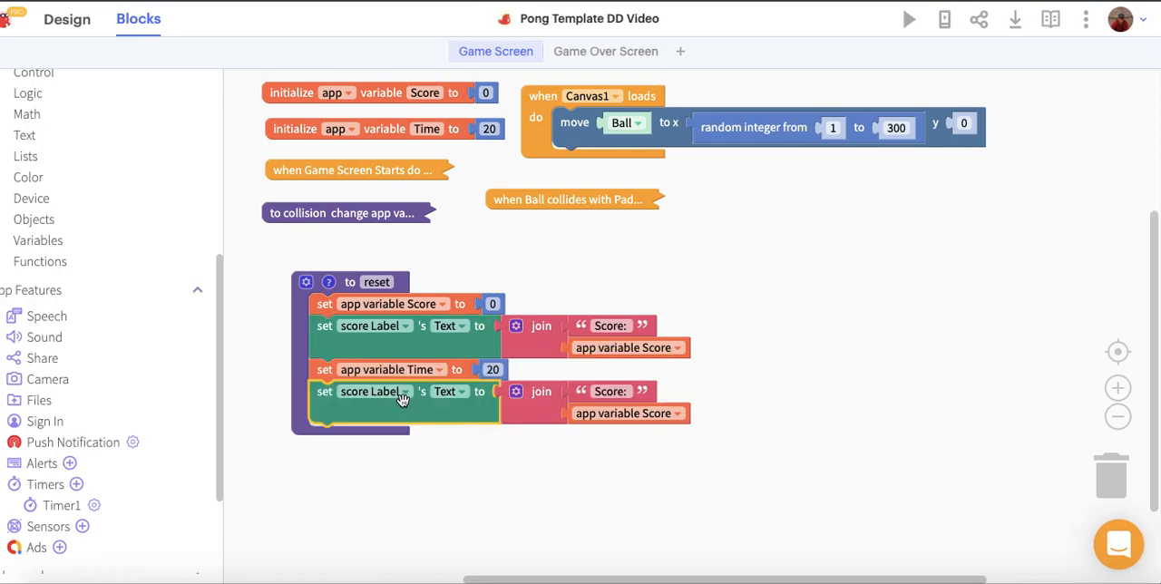
- Set Time Label's text to "Time:" joined with app variable Time in reset
click(374, 392)
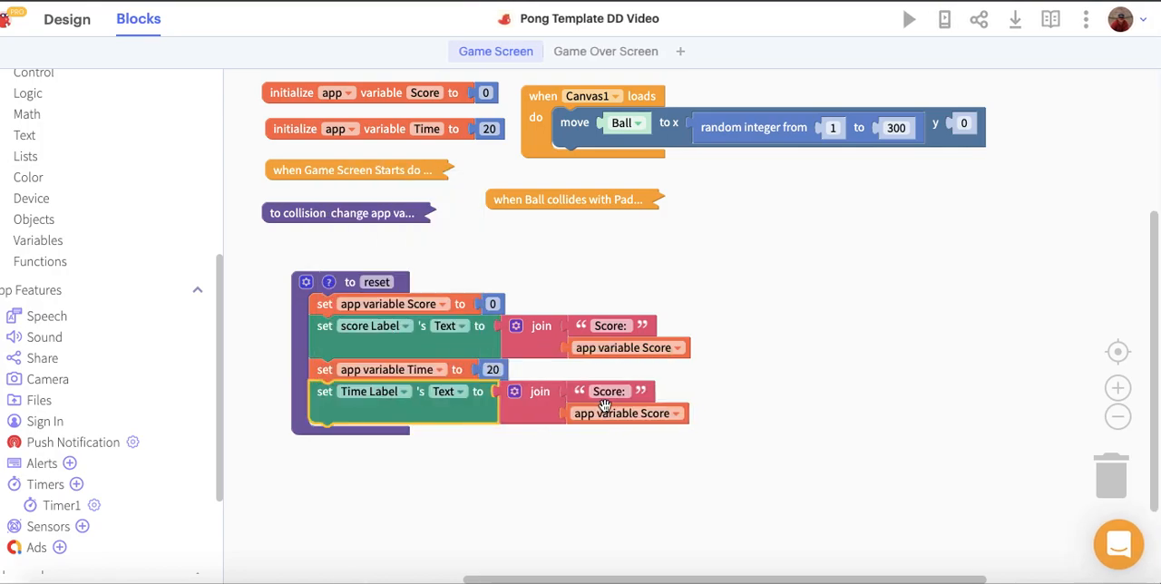
click(609, 392)
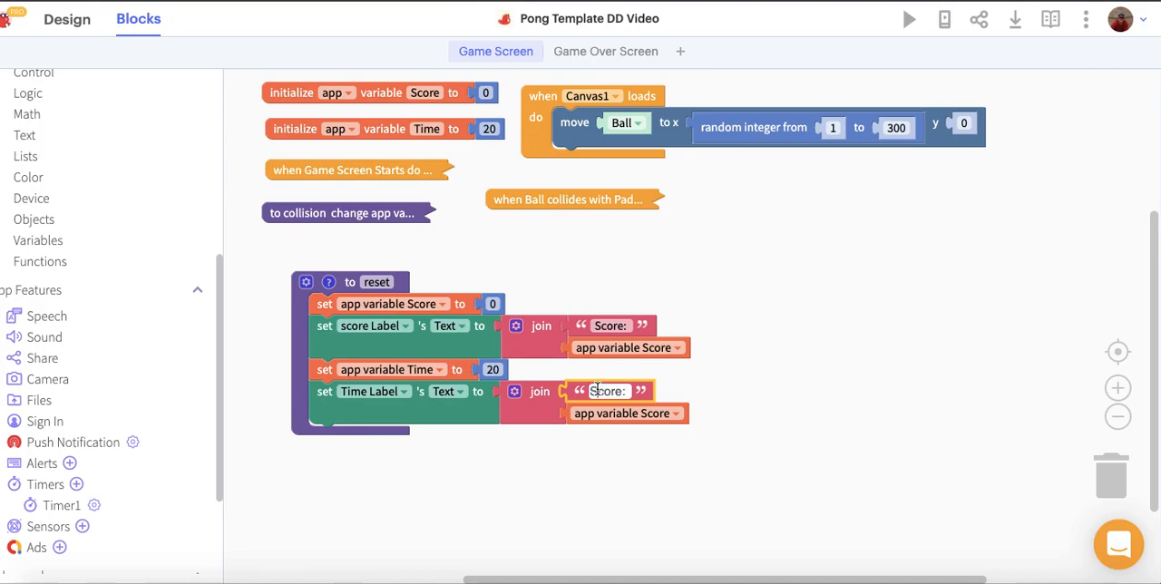
text(Time::)
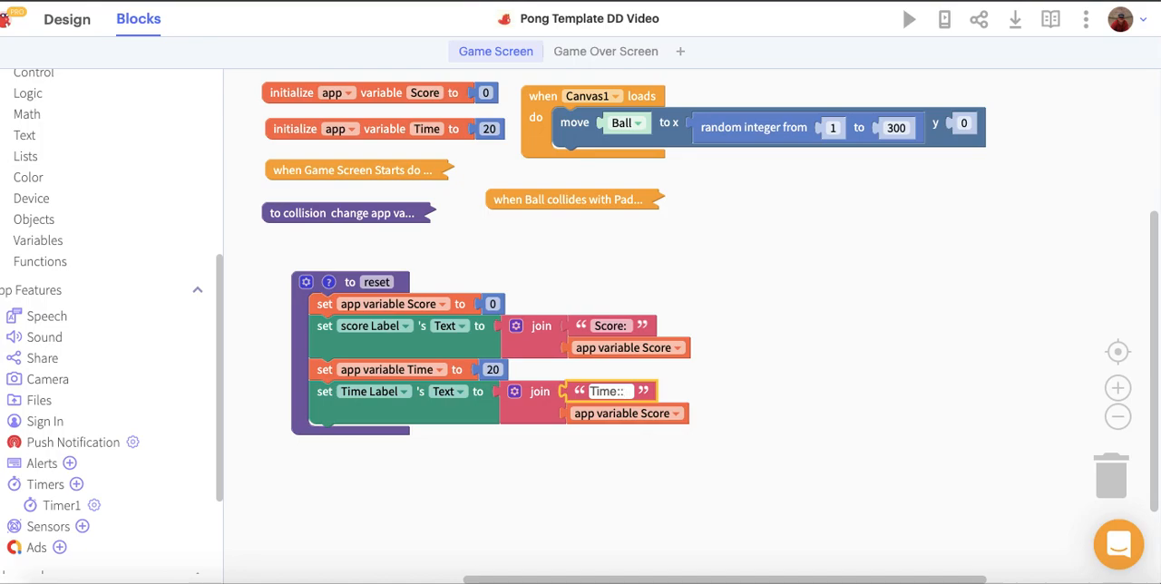
click(625, 413)
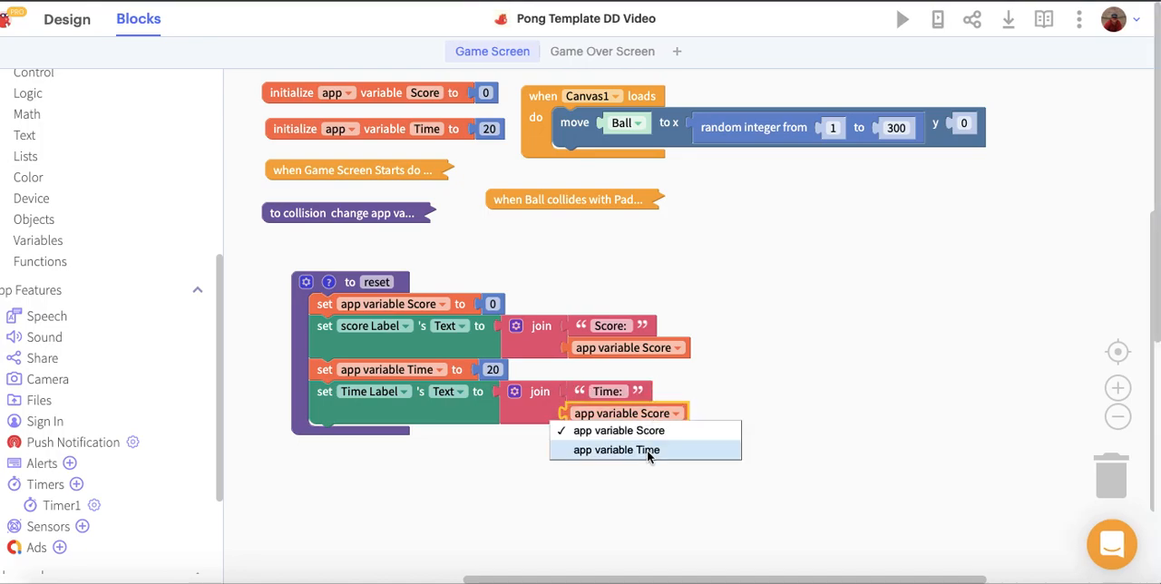
click(616, 450)
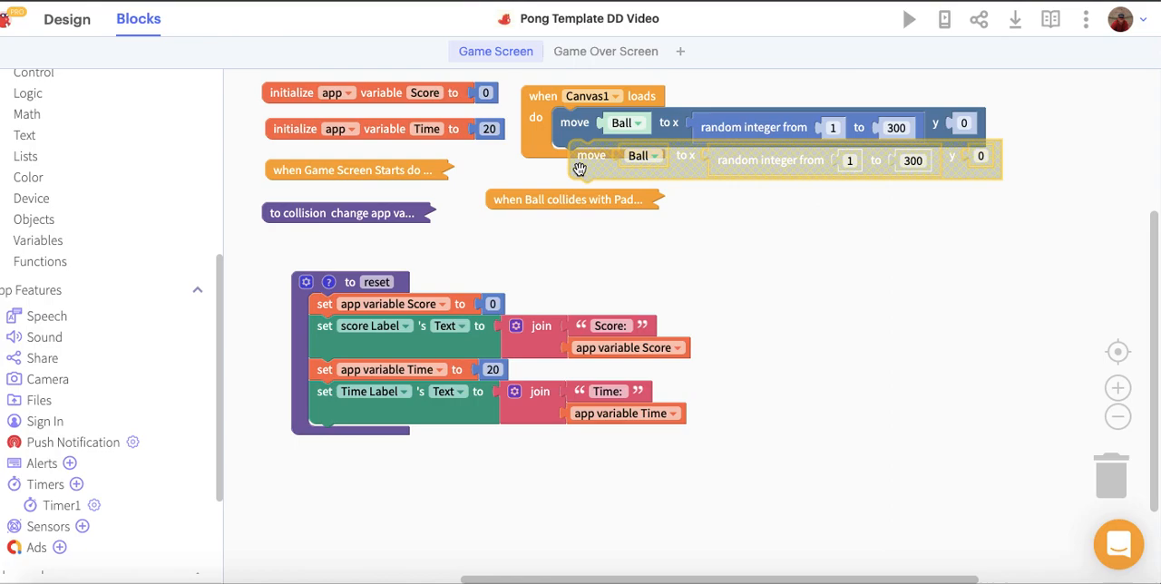
mouse_move(590, 172)
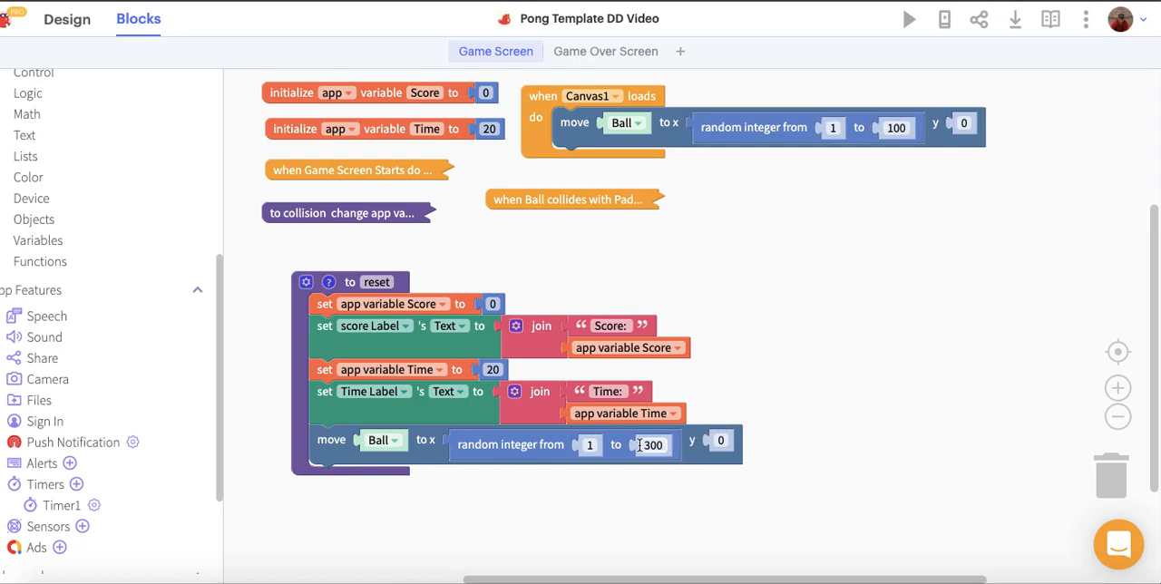
- Make reset move Ball to a random x from 1 to 100 at y 0
text(100)
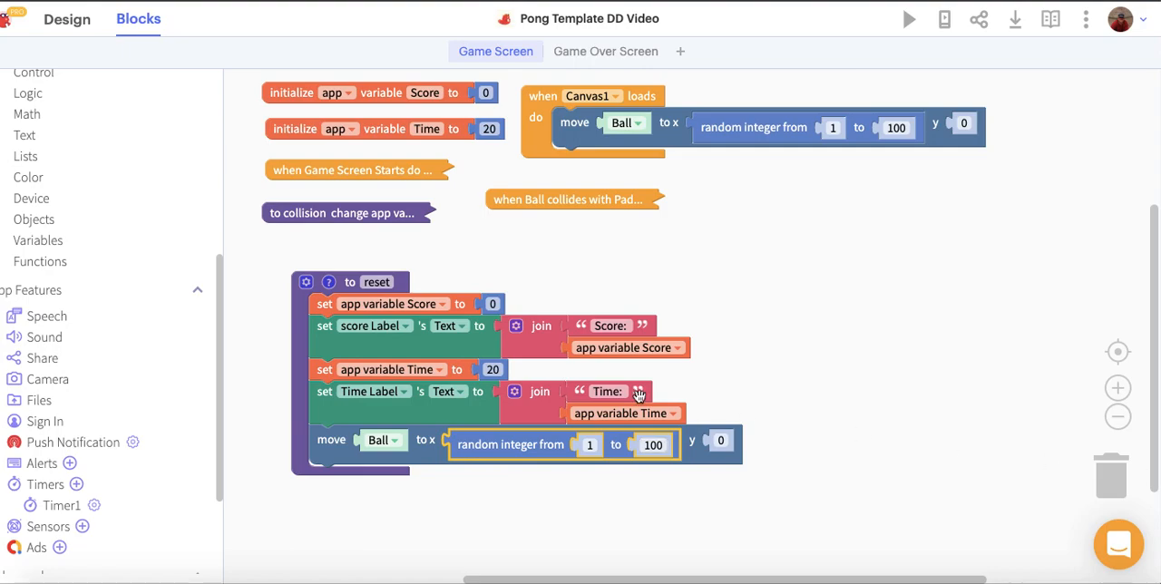
click(62, 504)
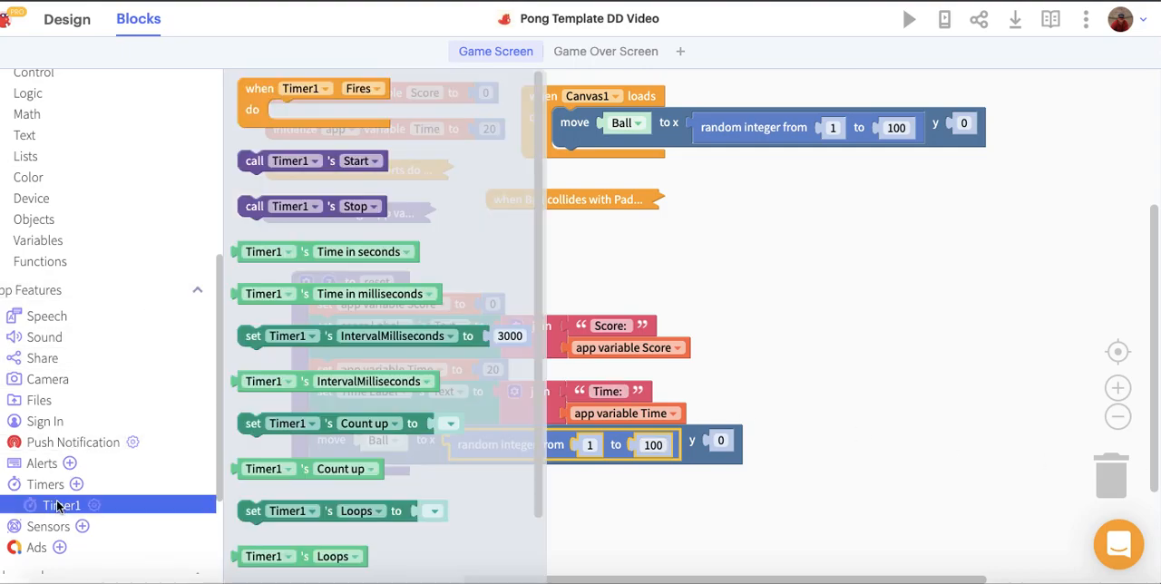
- Have reset set Timer1 Enabled to true
scroll(down, 3)
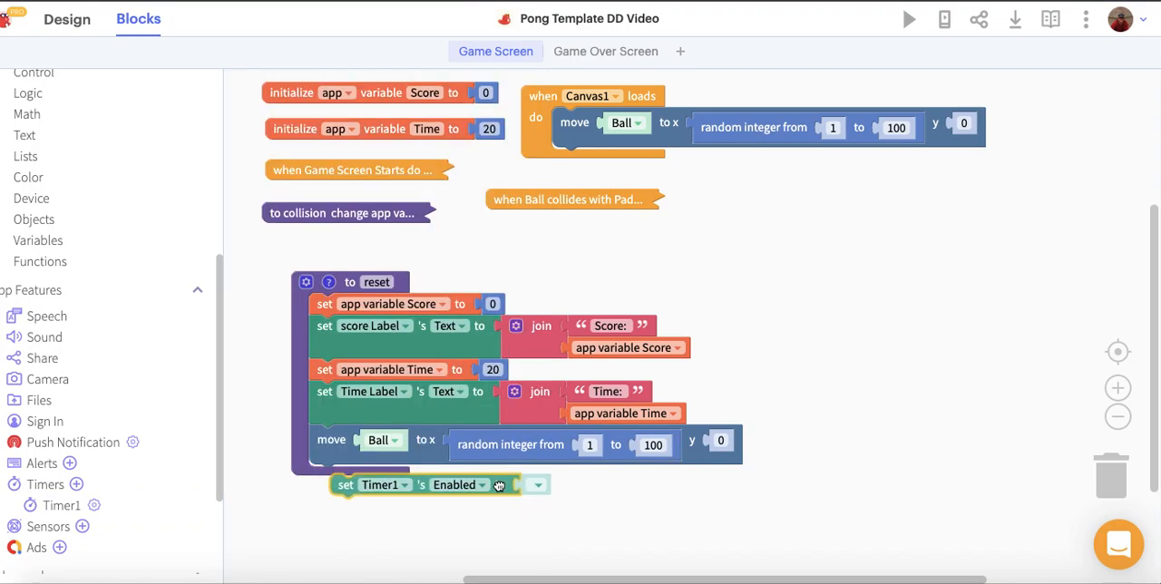
click(537, 484)
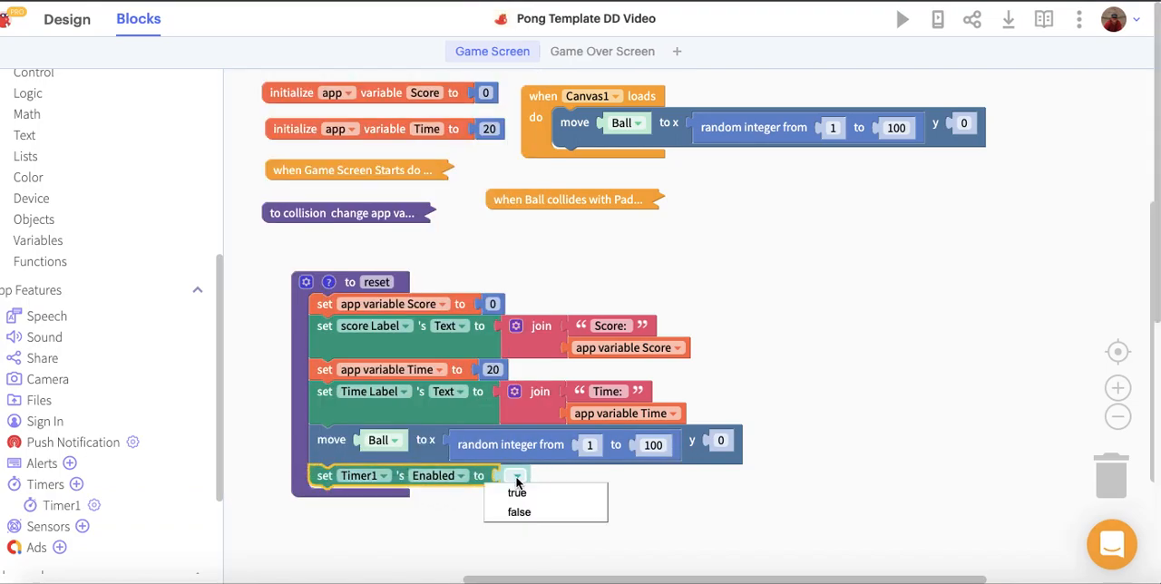
click(516, 493)
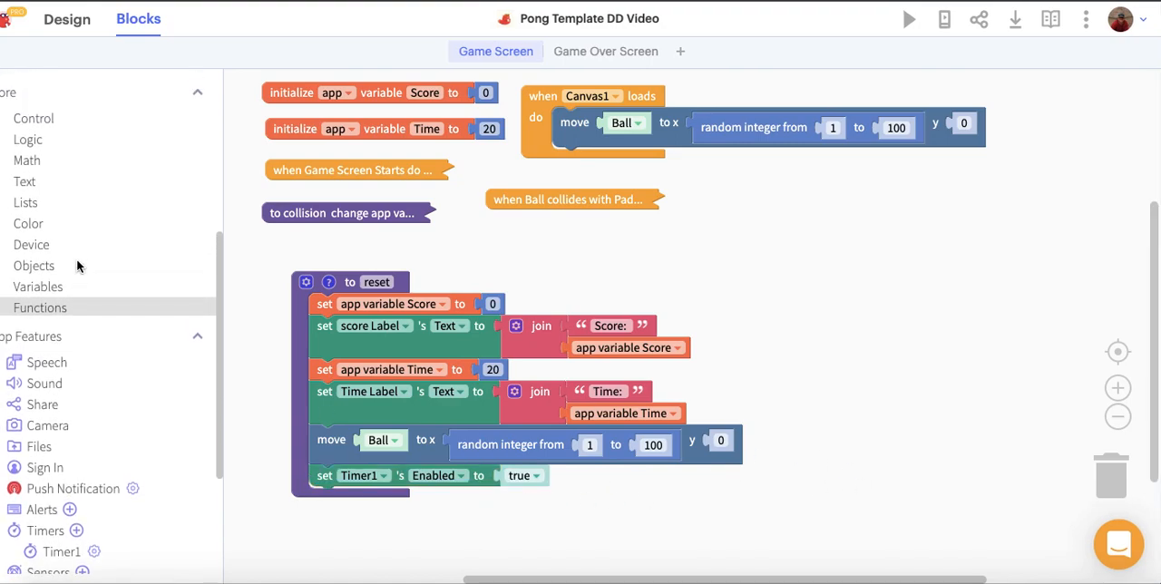
scroll(down, 3)
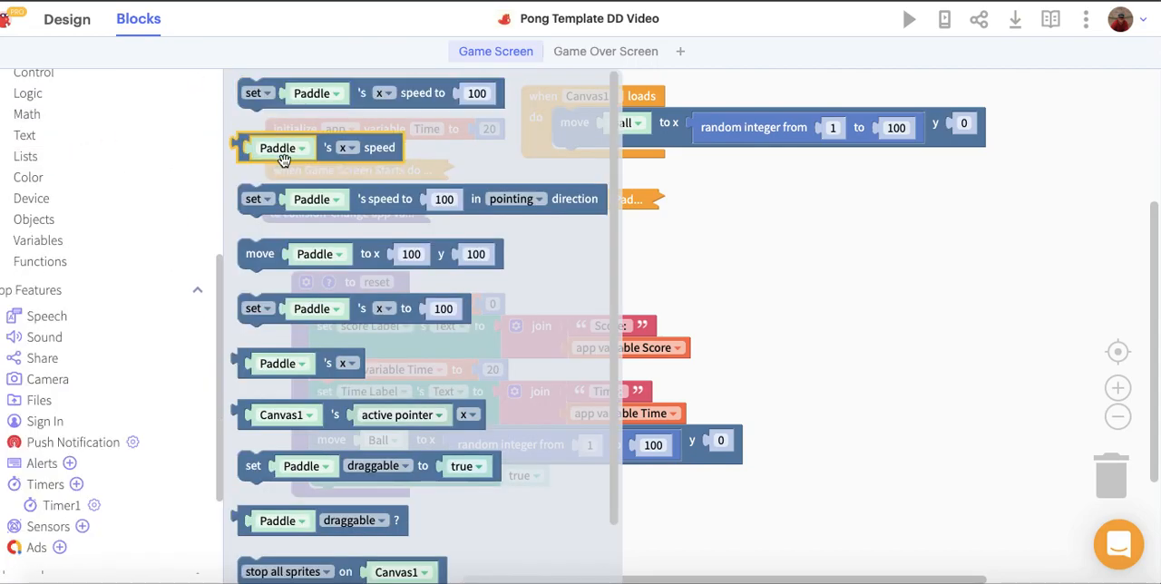
mouse_move(408, 309)
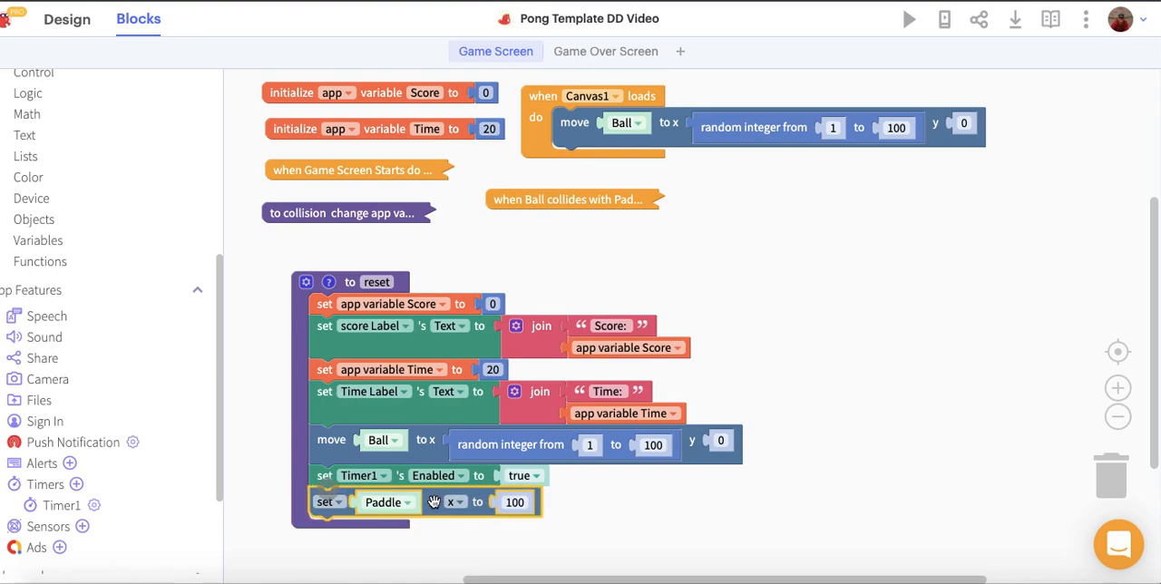
- Point the set blocks at Ball: angle from a random integer 1–100, speed 100 in pointing direction
click(388, 500)
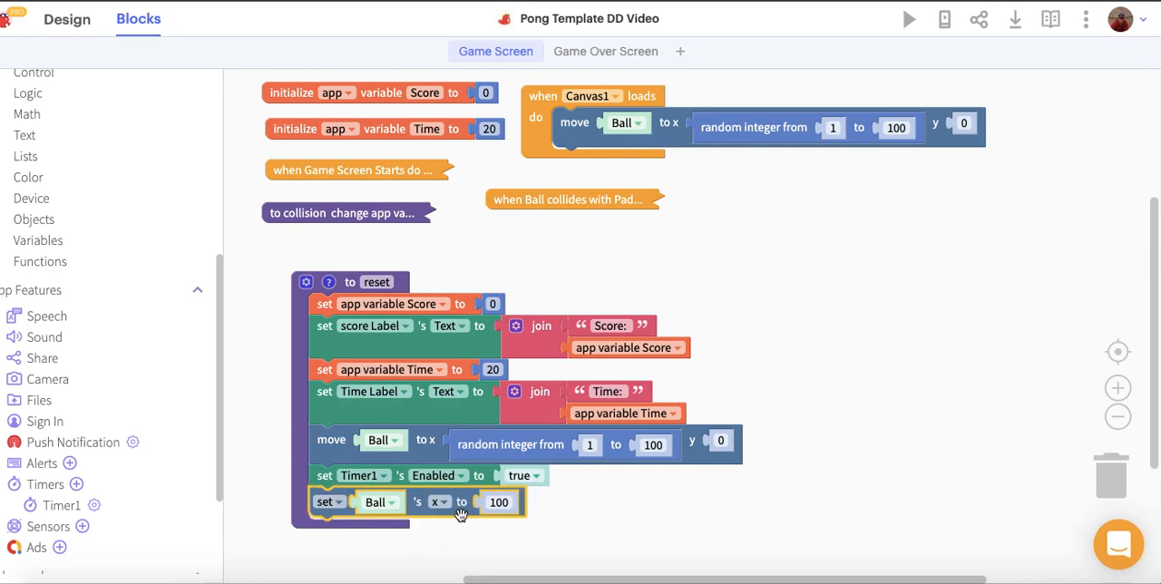
click(439, 501)
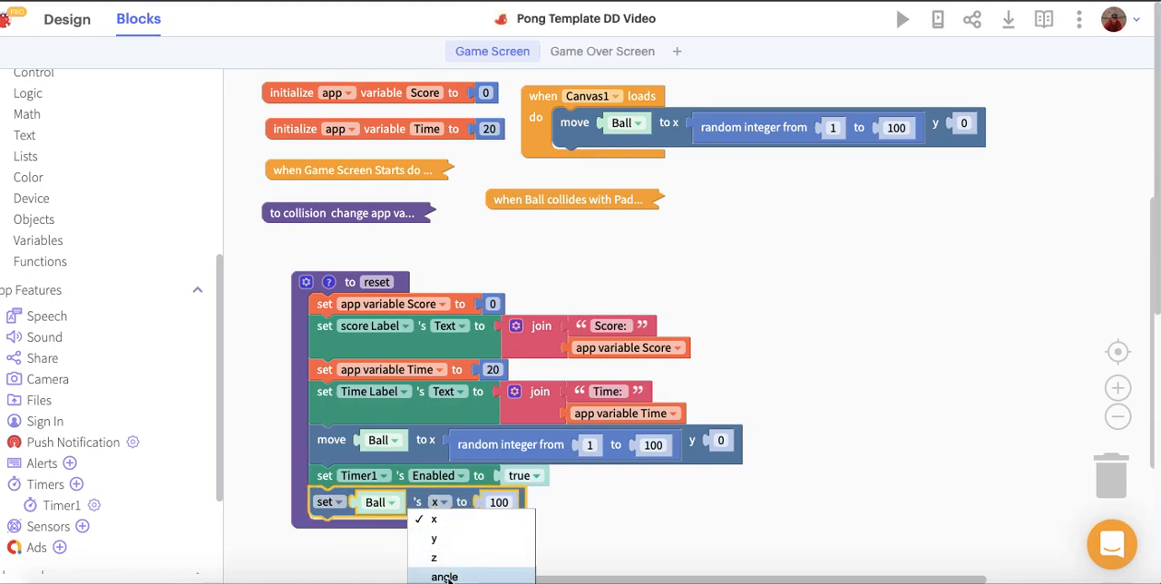
click(444, 576)
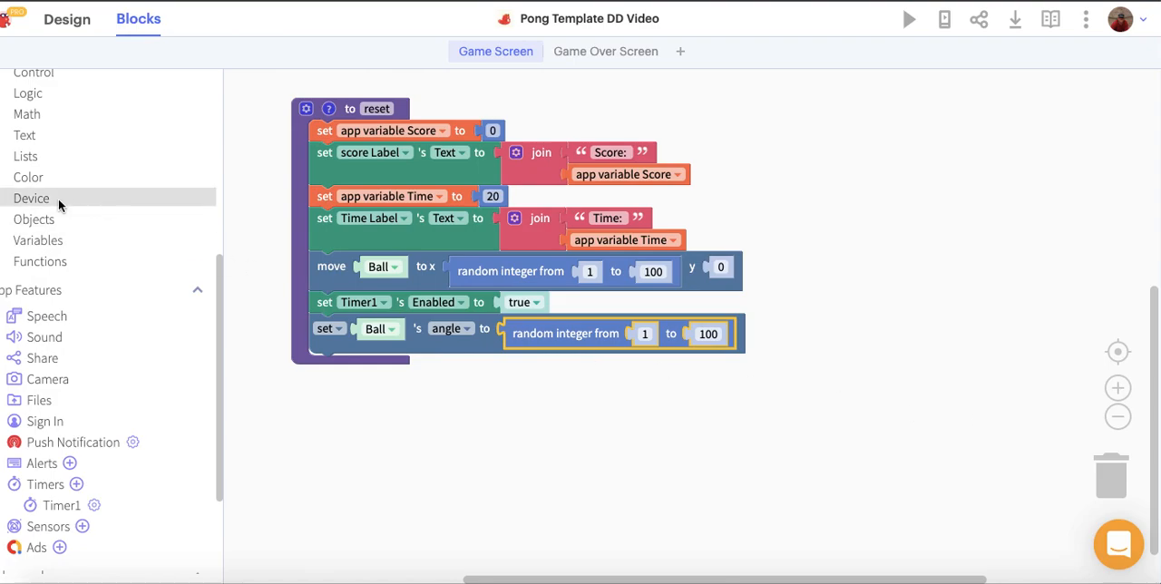
mouse_move(32, 198)
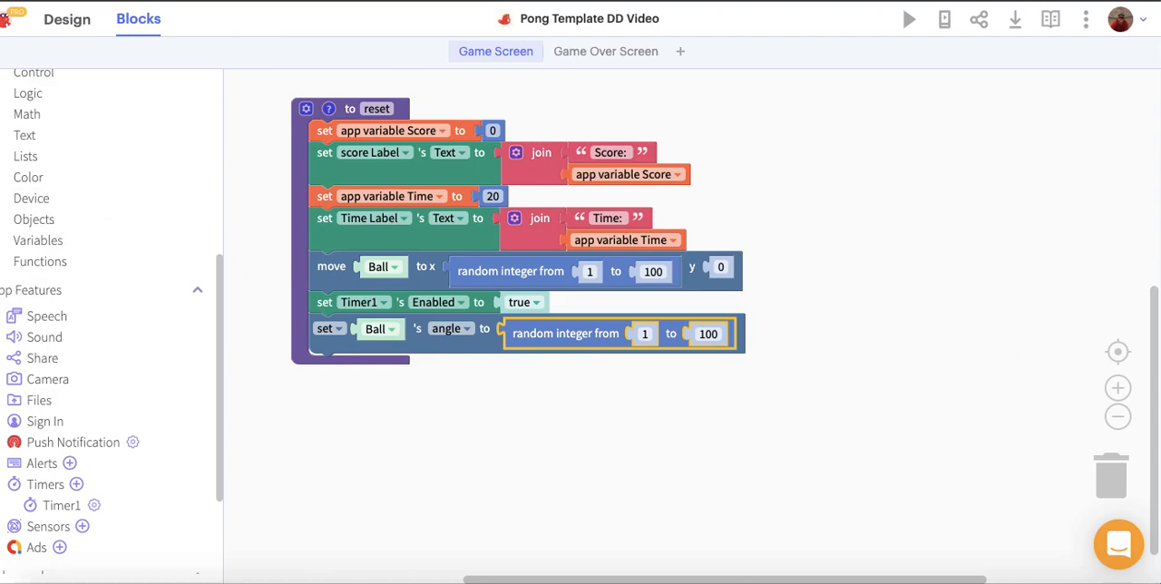
mouse_move(25, 134)
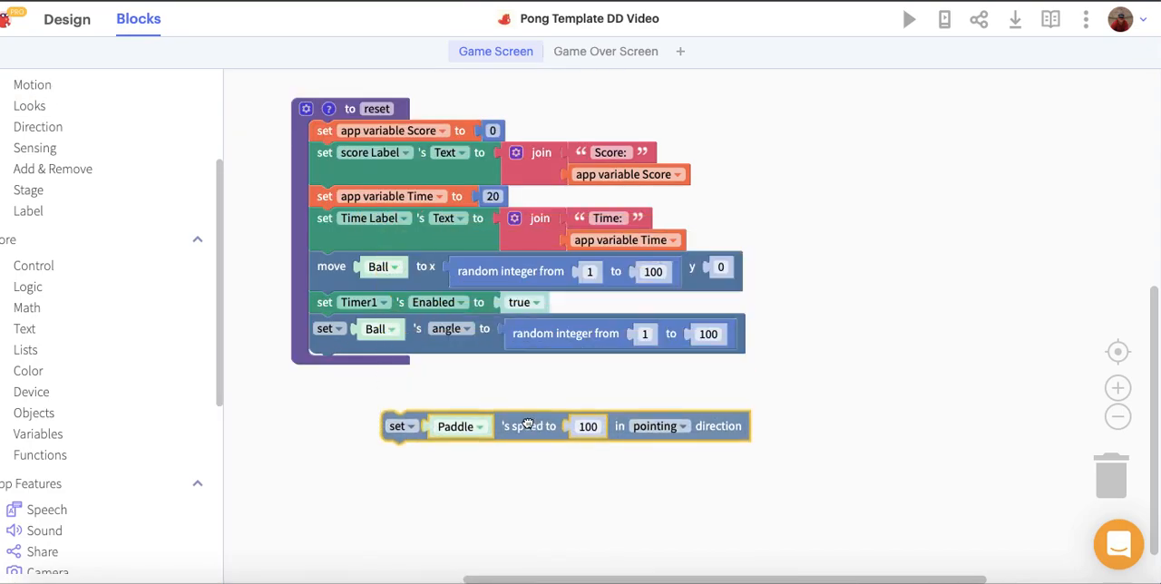
click(395, 368)
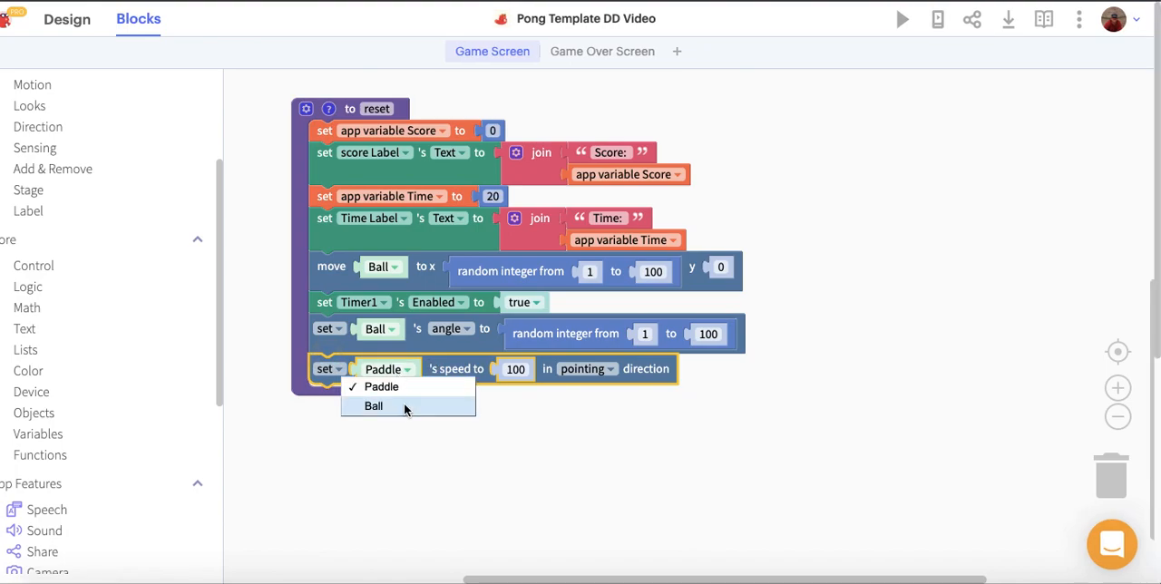
click(374, 406)
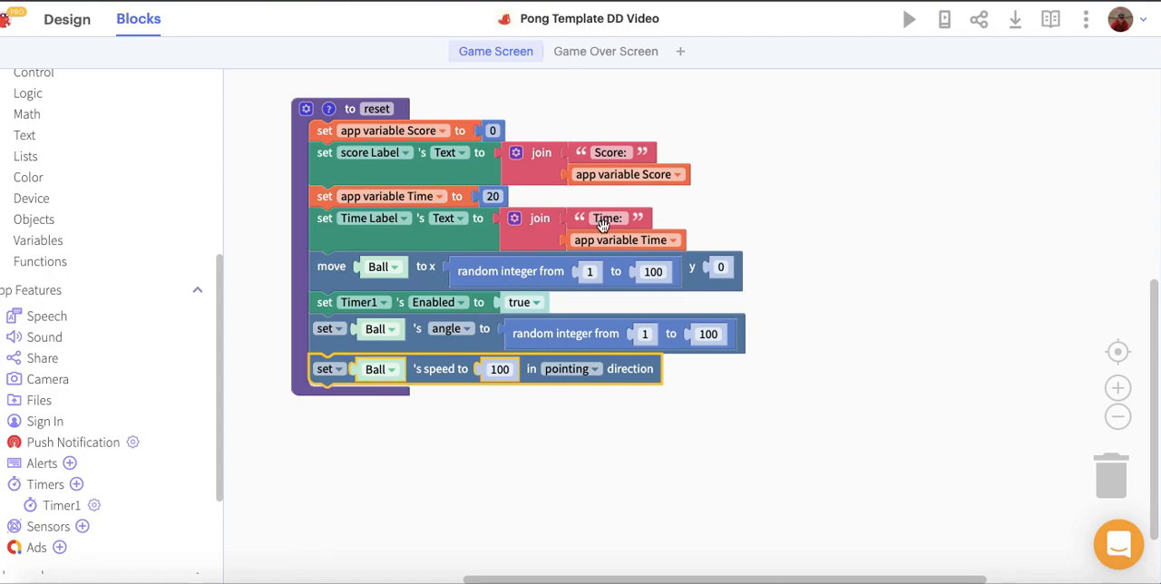
mouse_move(203, 207)
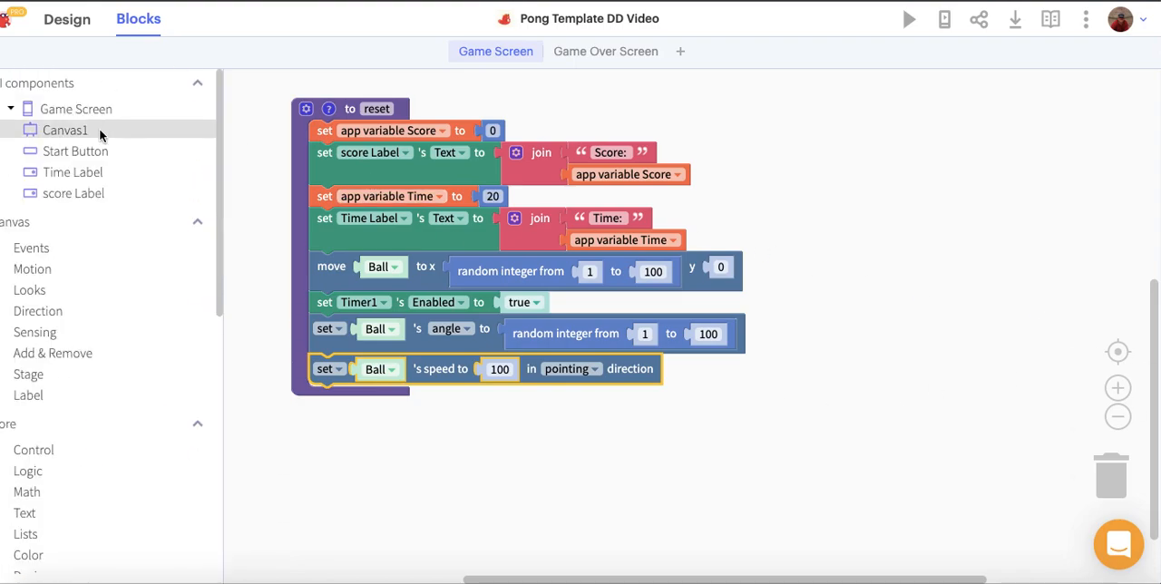
- Add a Start Button Click event calling reset, then collapse the reset function
click(77, 151)
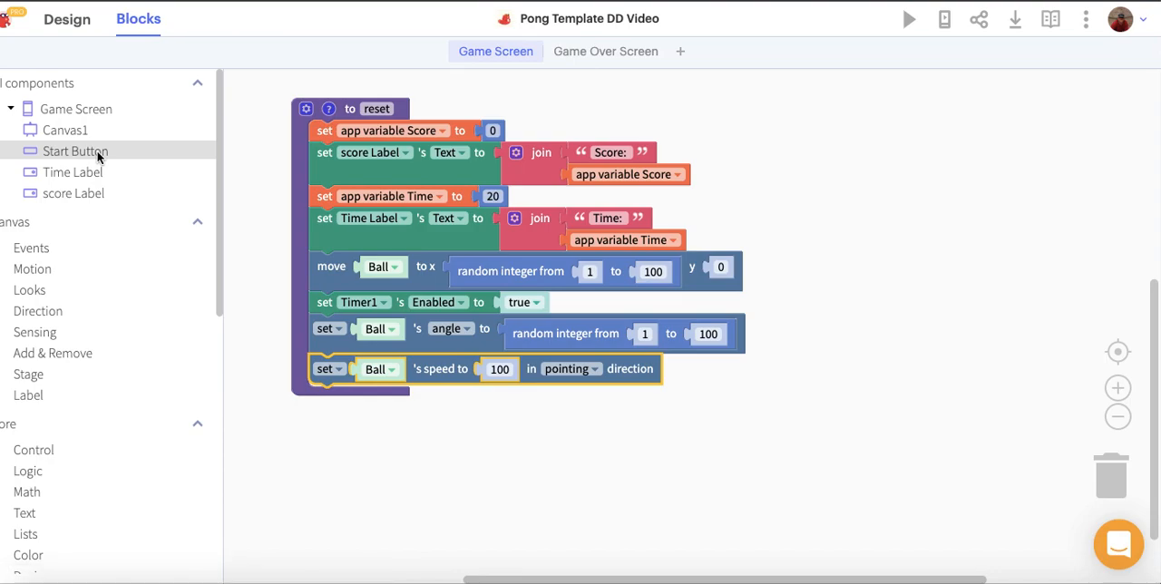
click(76, 151)
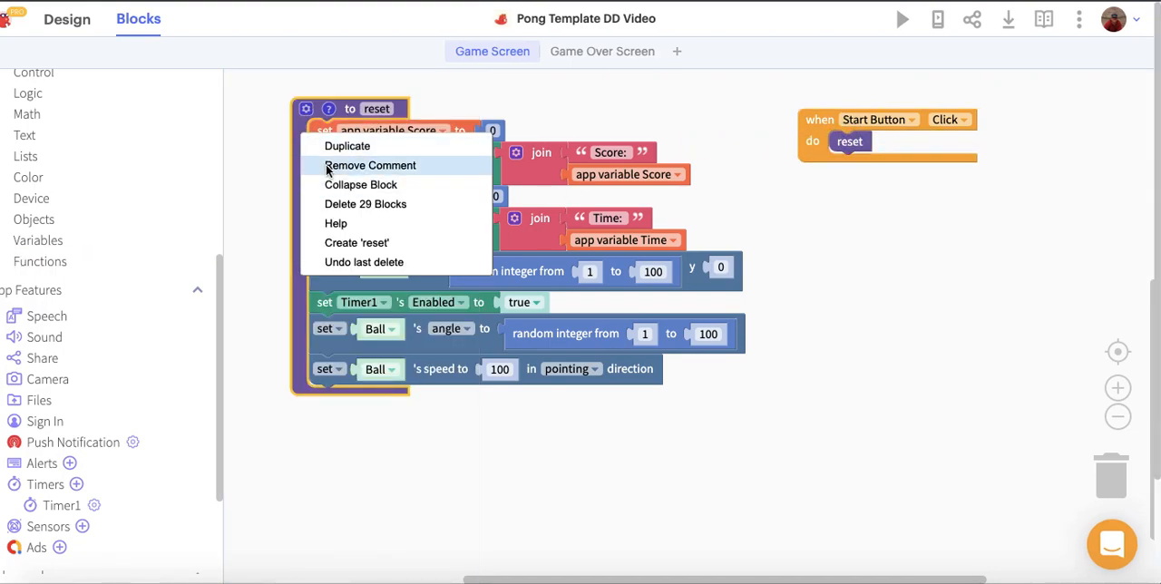
click(361, 185)
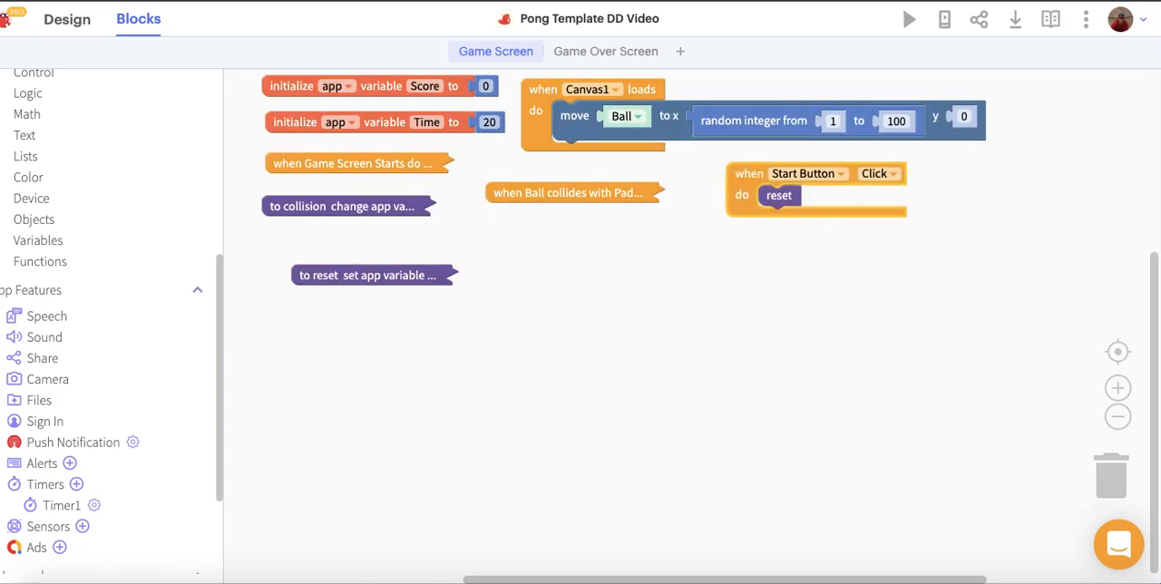
- Expand reset, duplicate its Timer1 Enabled block into Game Over and set it to false
click(40, 261)
text(Game Over)
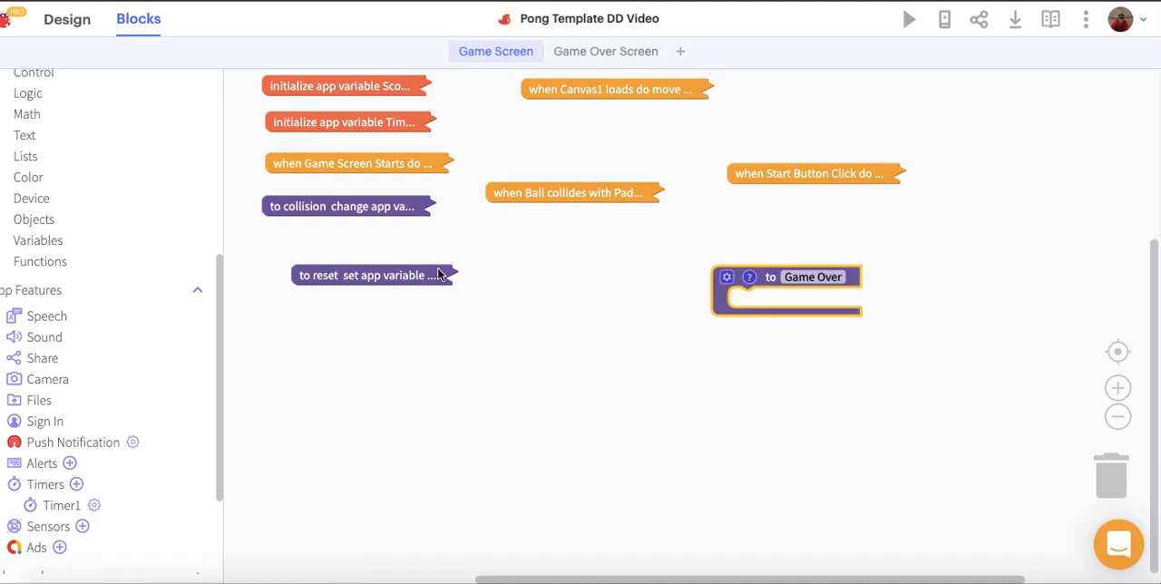
right_click(363, 275)
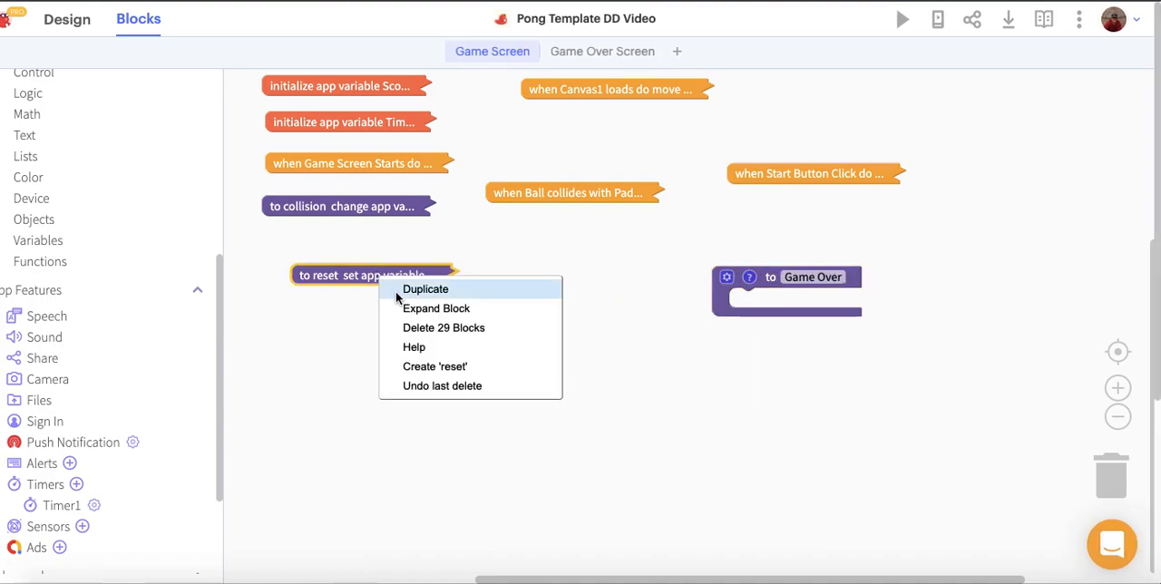
click(435, 308)
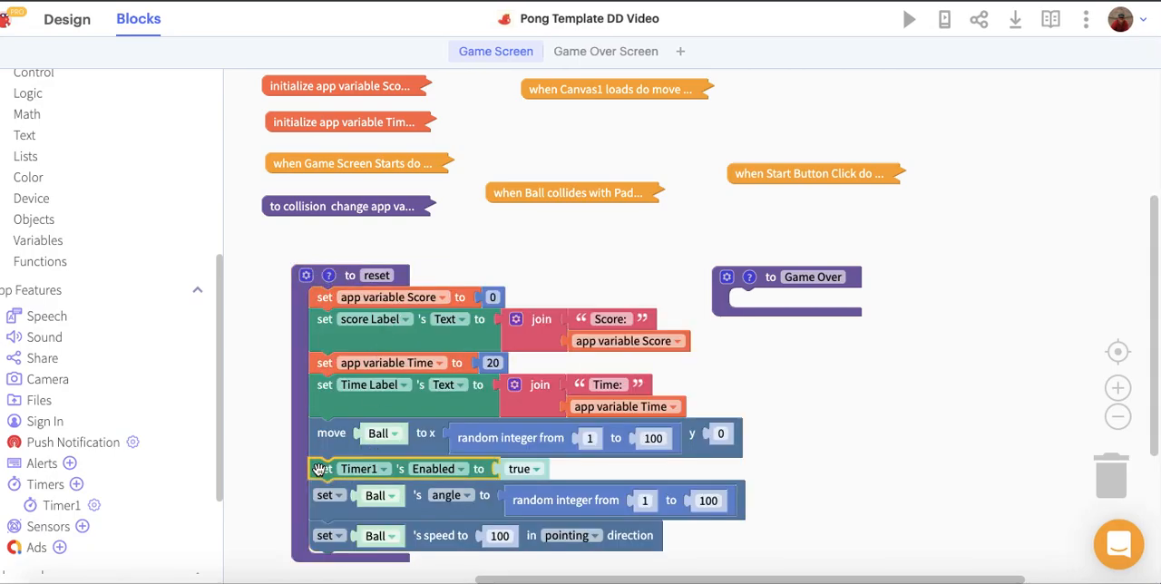
right_click(323, 468)
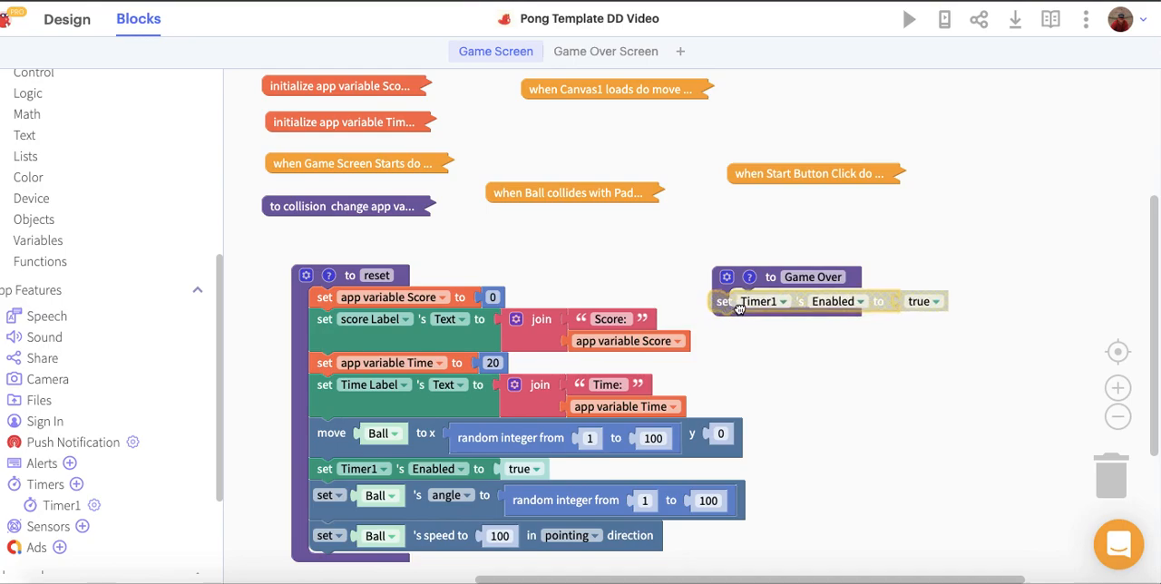
click(944, 299)
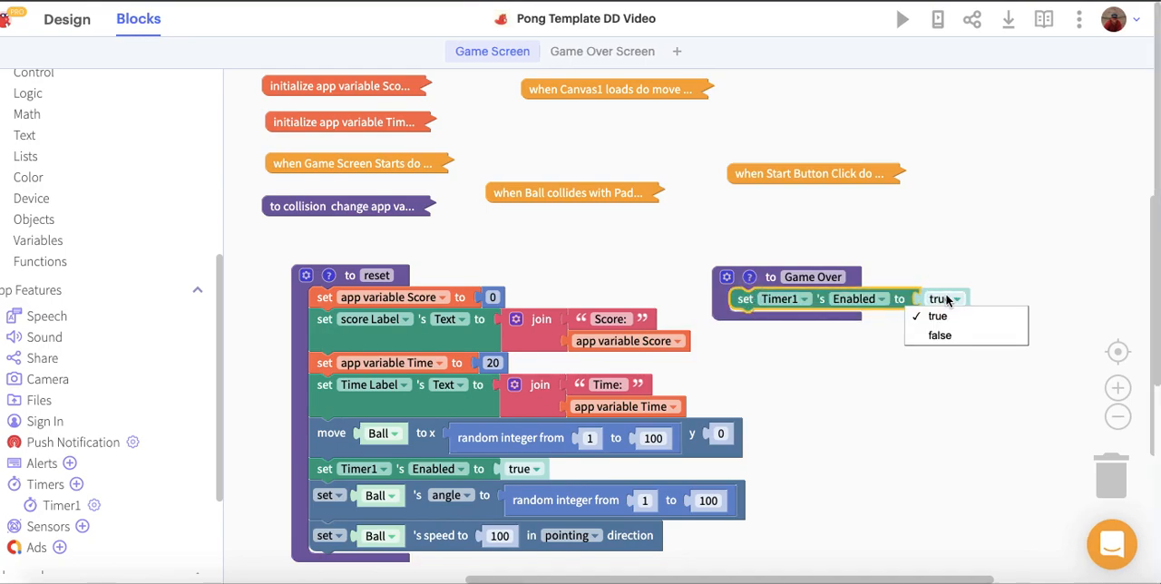
click(940, 335)
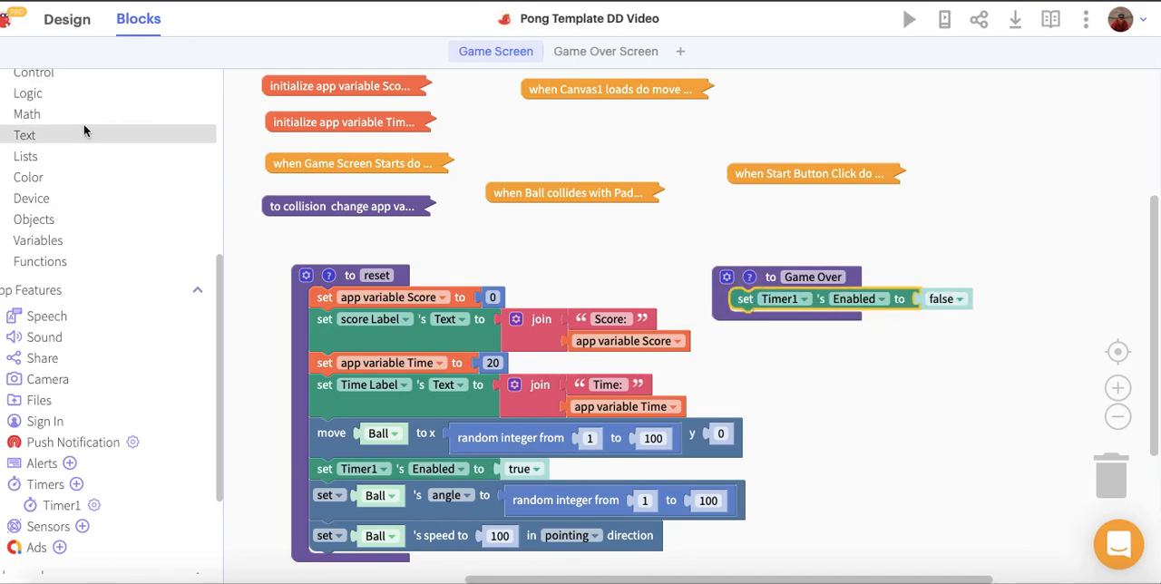
- Add stop all sprites on Canvas1, play sadtrombone.mp3 and navigate to Game Over Screen in Game Over
scroll(down, 3)
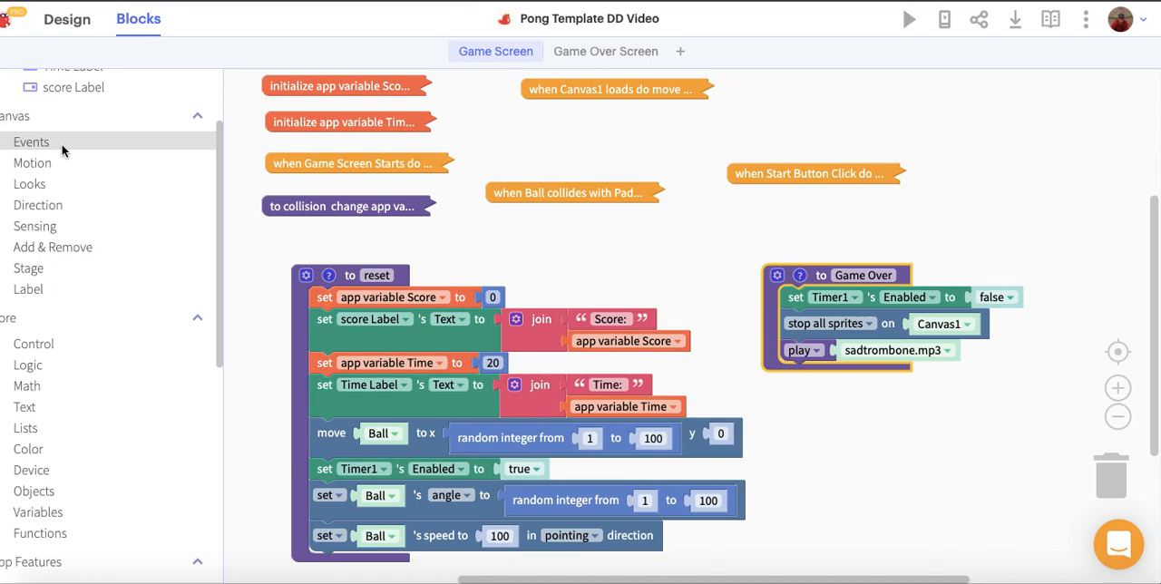
click(32, 142)
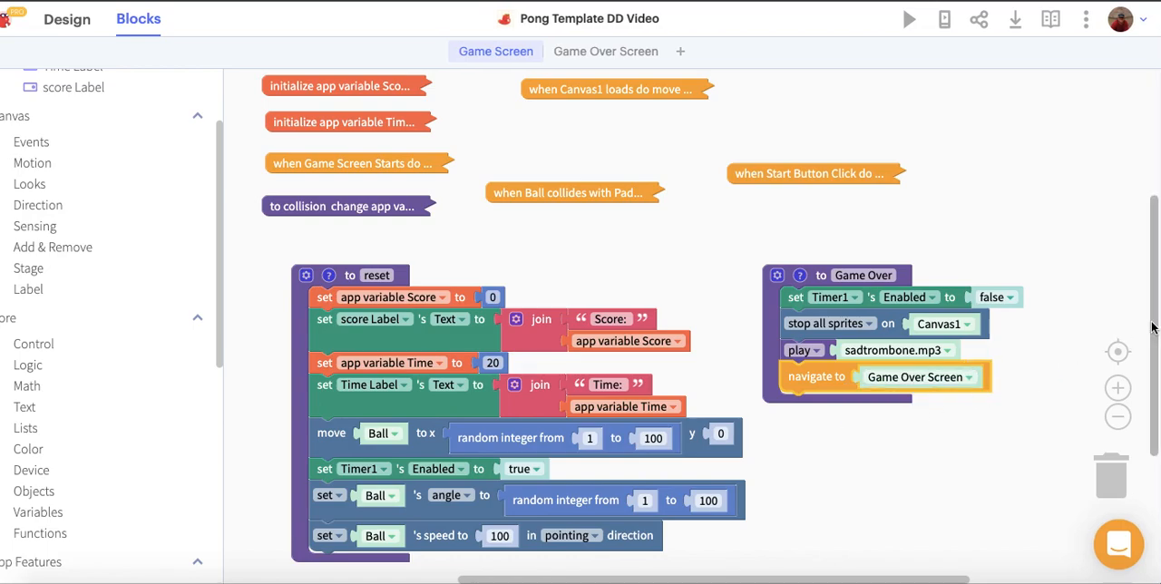
scroll(down, 3)
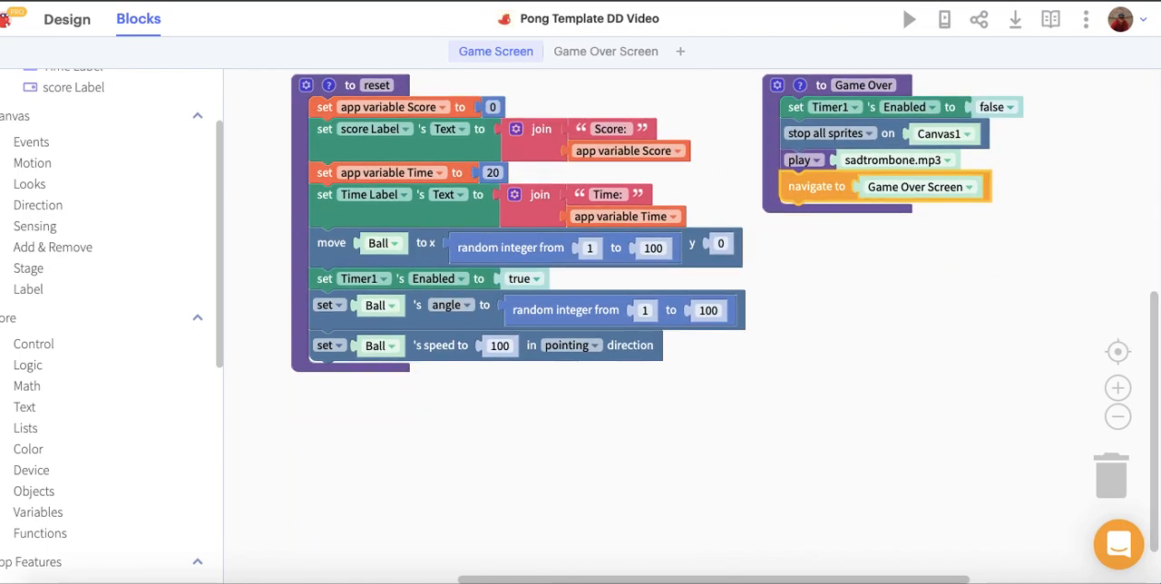
- Add a Ball collides with bottom edge event calling Game Over, plus an empty Timer1 Fires event
scroll(down, 3)
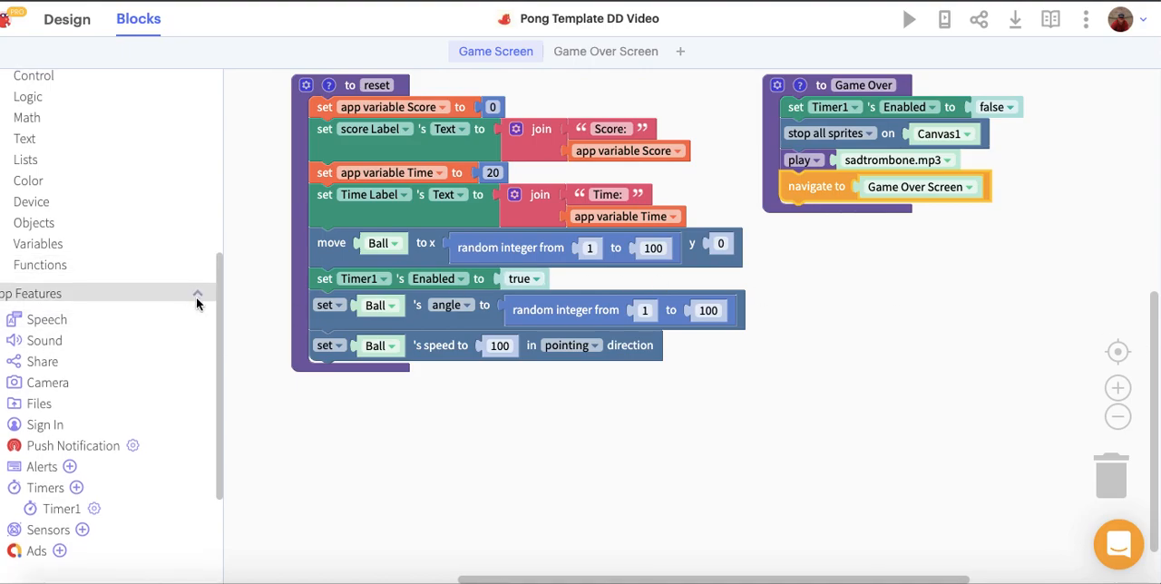
scroll(down, 3)
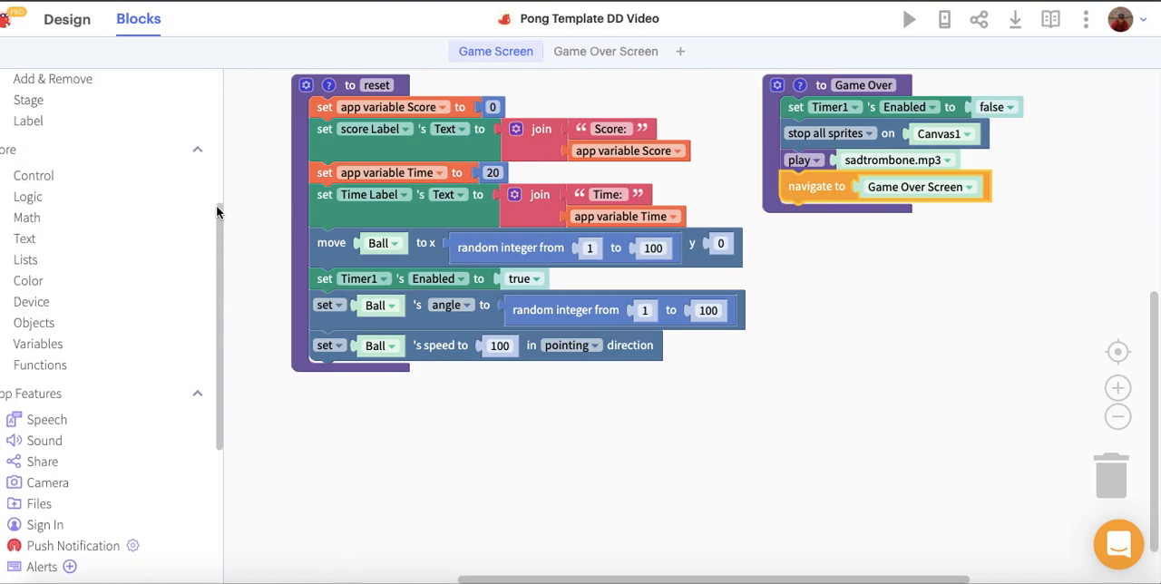
click(33, 161)
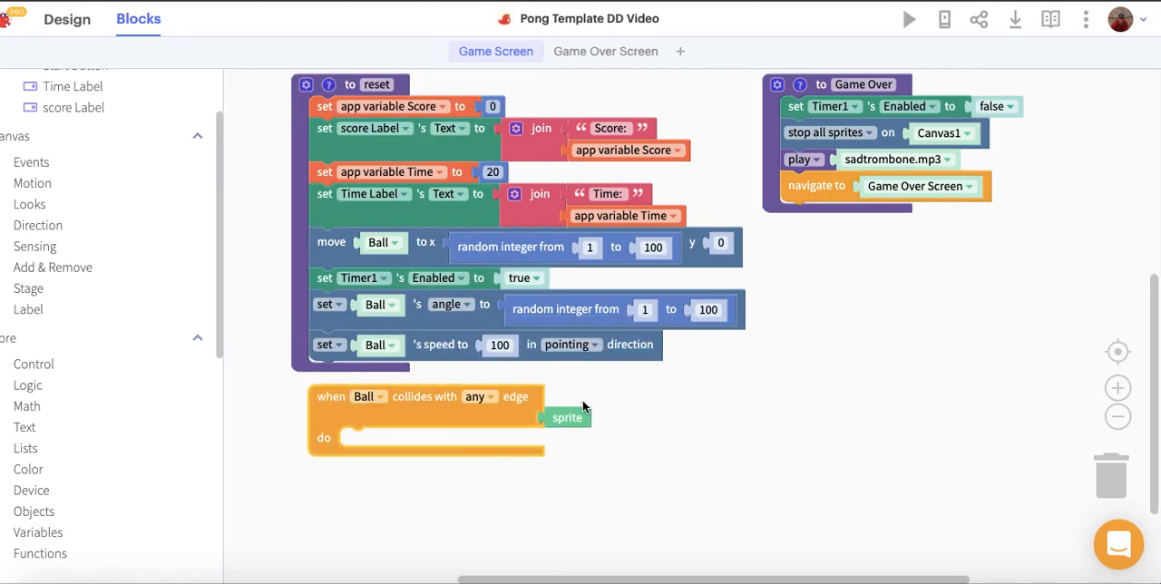
click(479, 396)
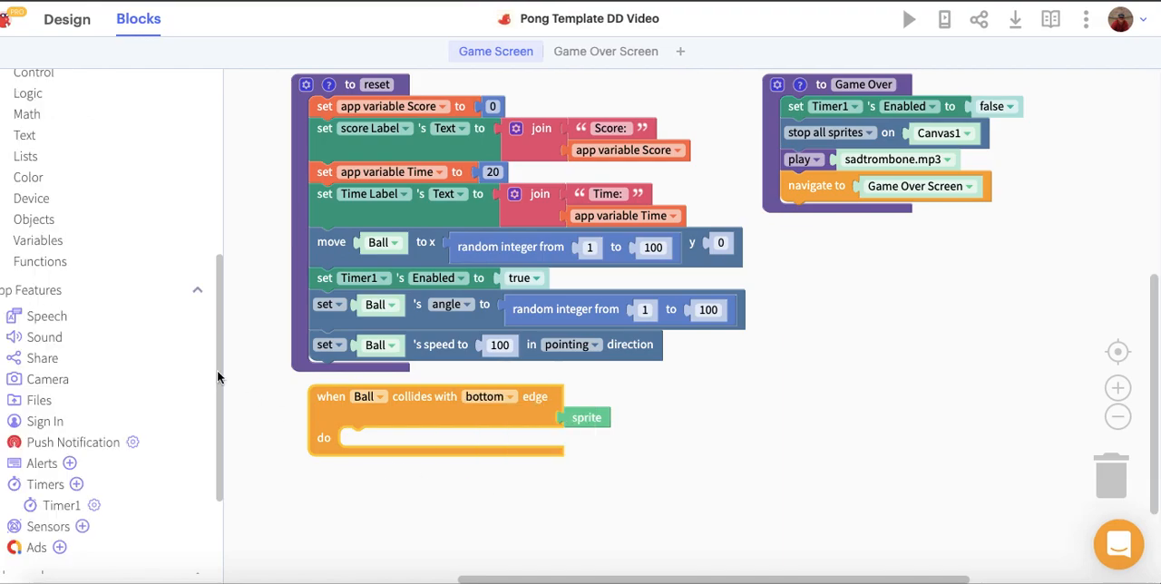
click(39, 261)
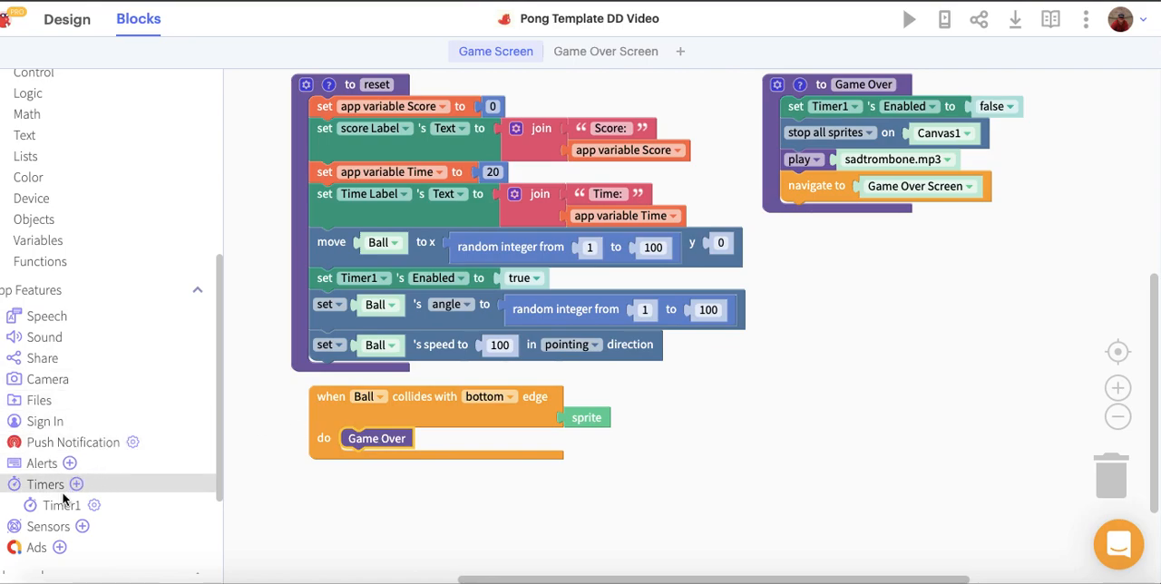
click(62, 504)
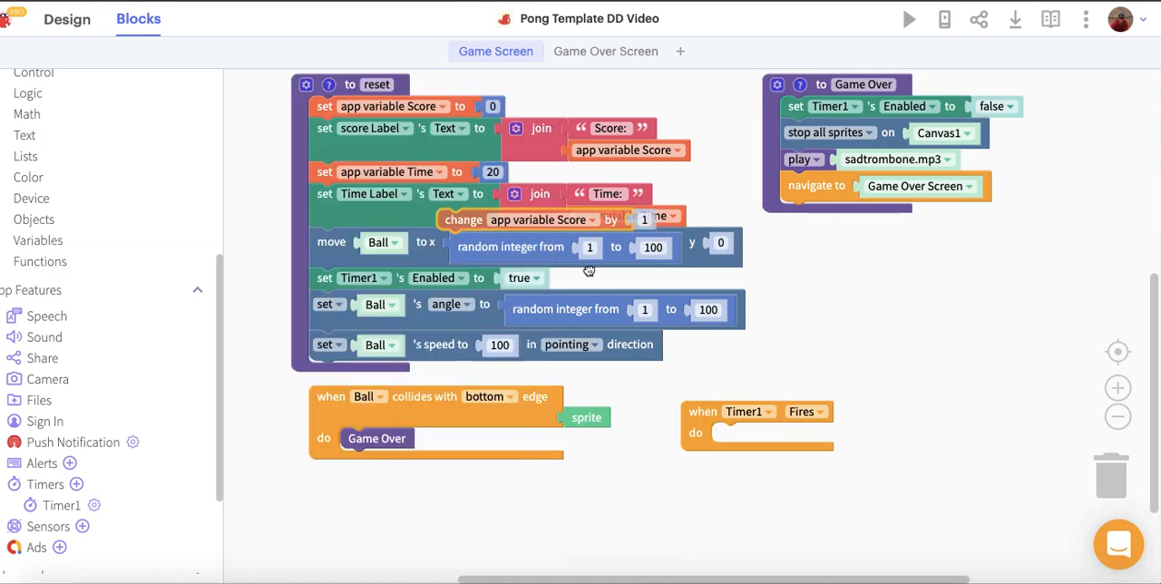
- In Timer1 Fires, change app variable Time by -1 and set Time Label to "Time:" joined with Time
click(812, 432)
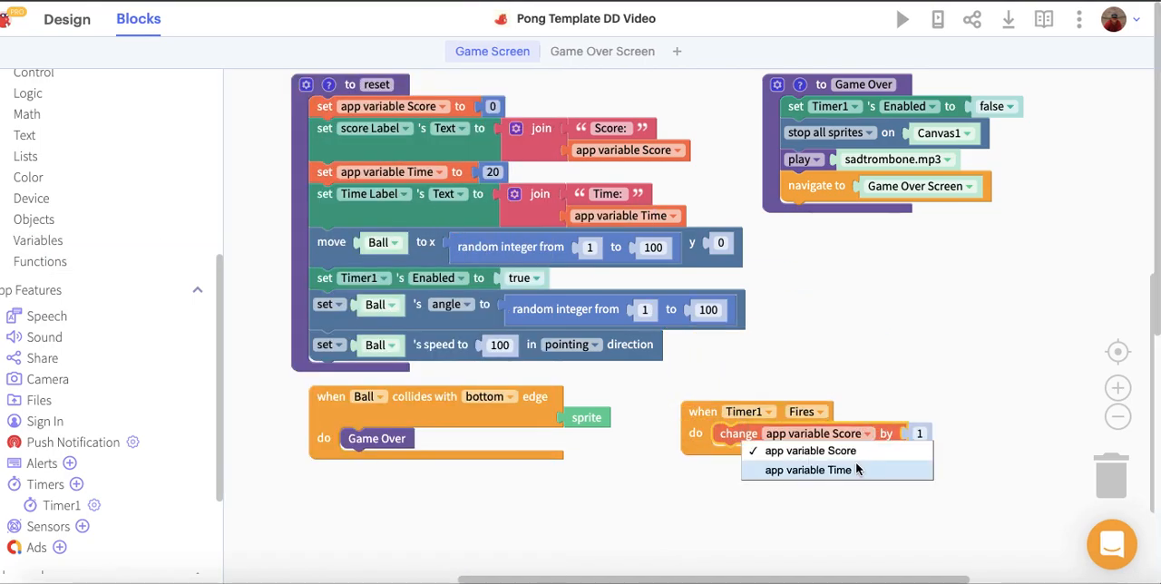
click(809, 470)
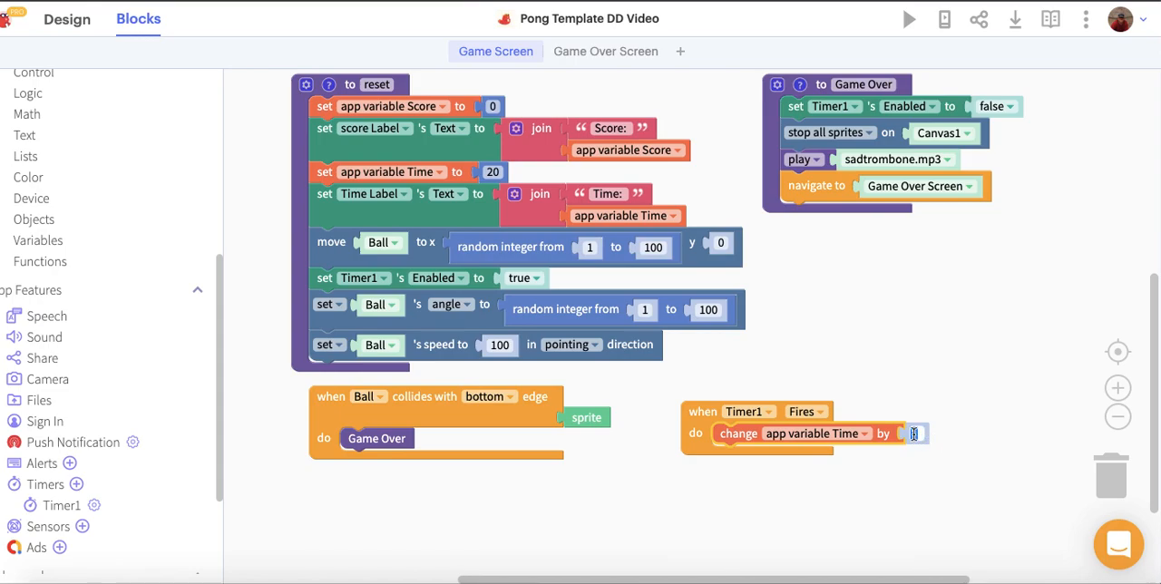
text(-11)
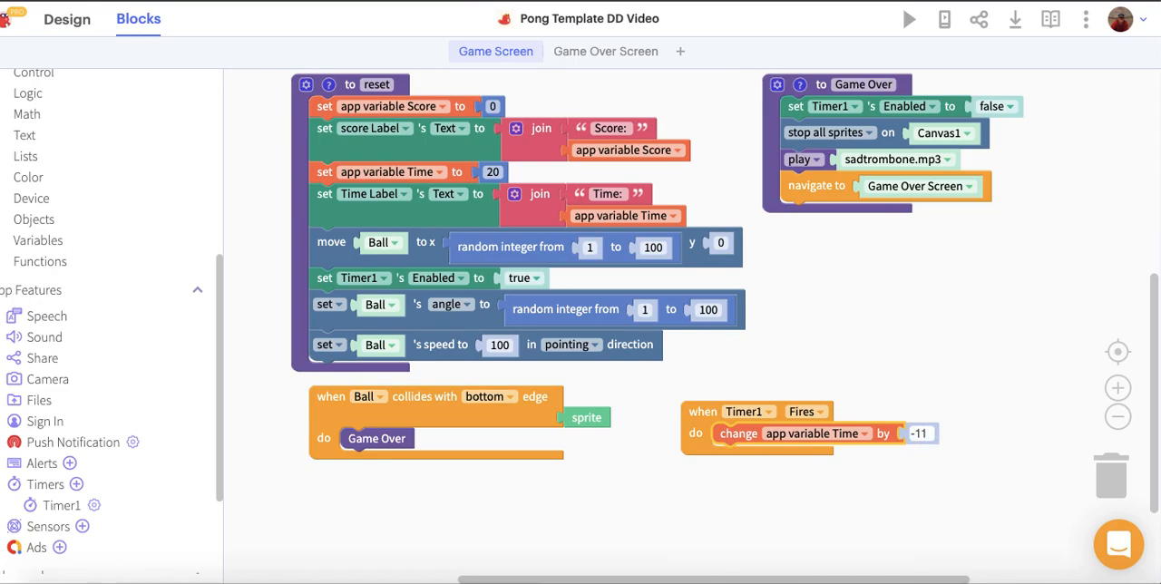
right_click(372, 192)
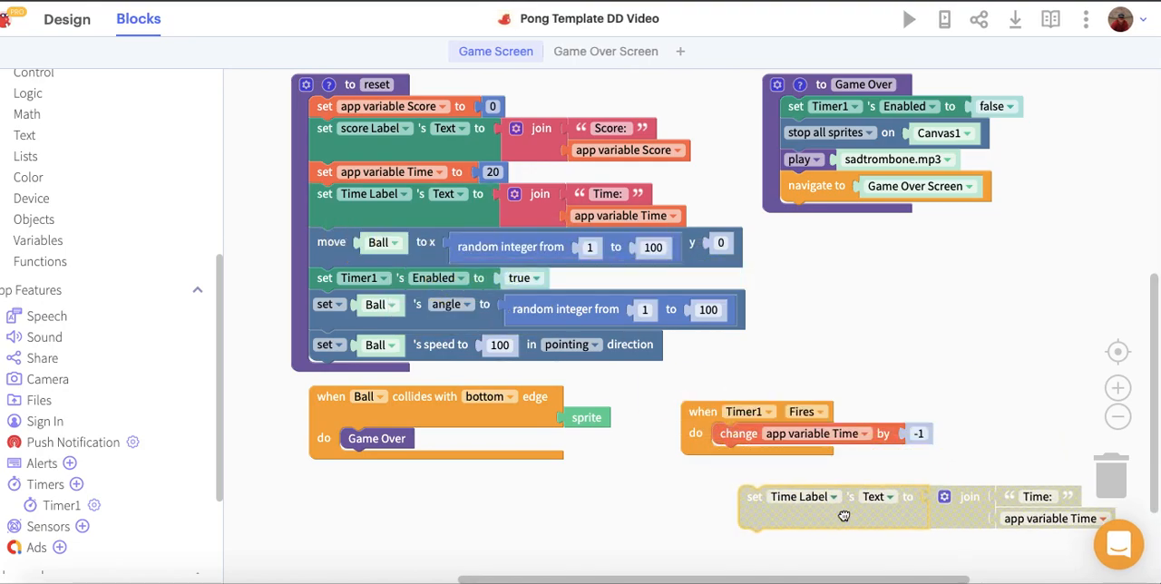
drag(843, 515, 834, 421)
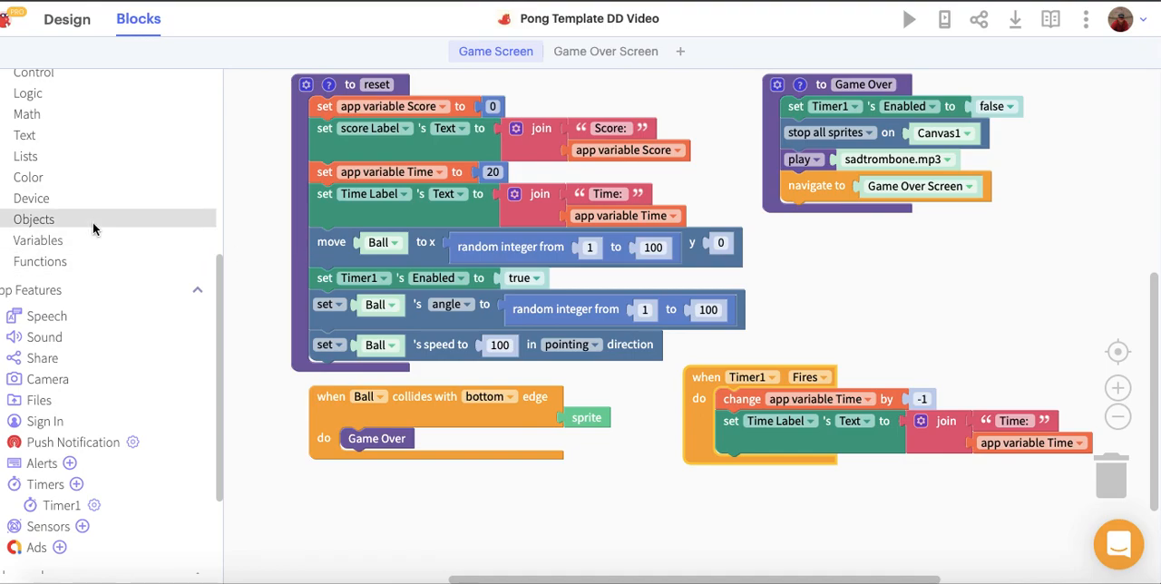
click(606, 50)
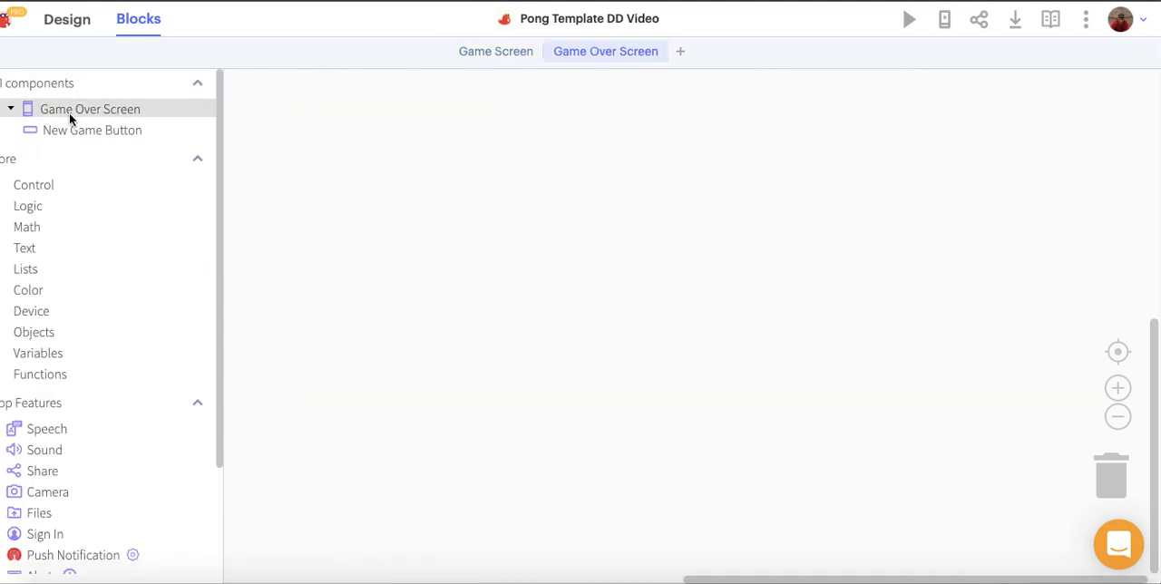
- Add a New Game Button Click event navigating to Game Over Screen
click(91, 130)
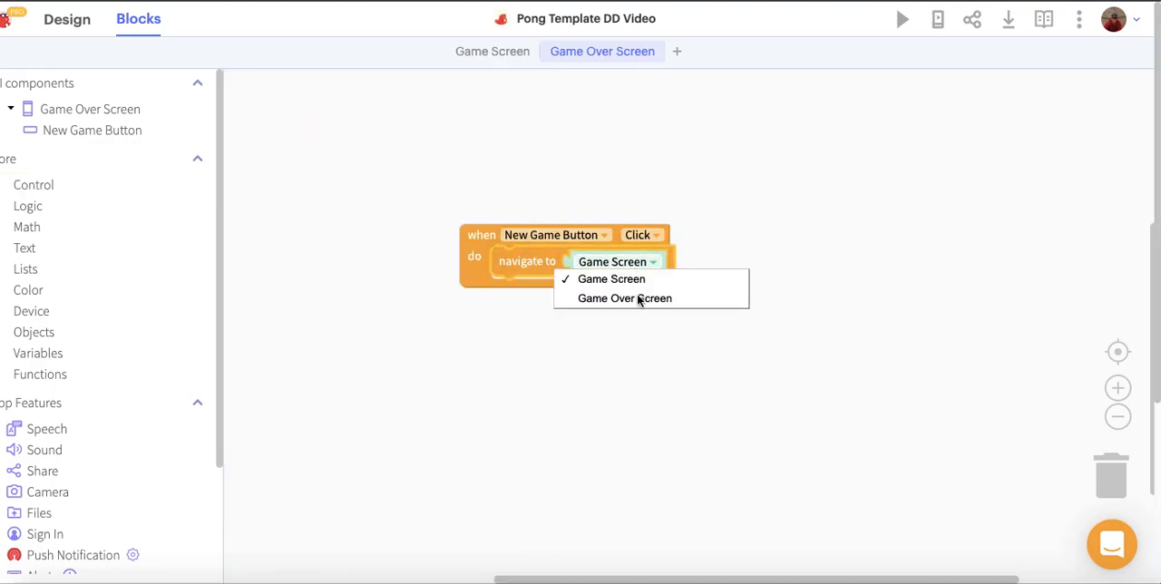
click(624, 297)
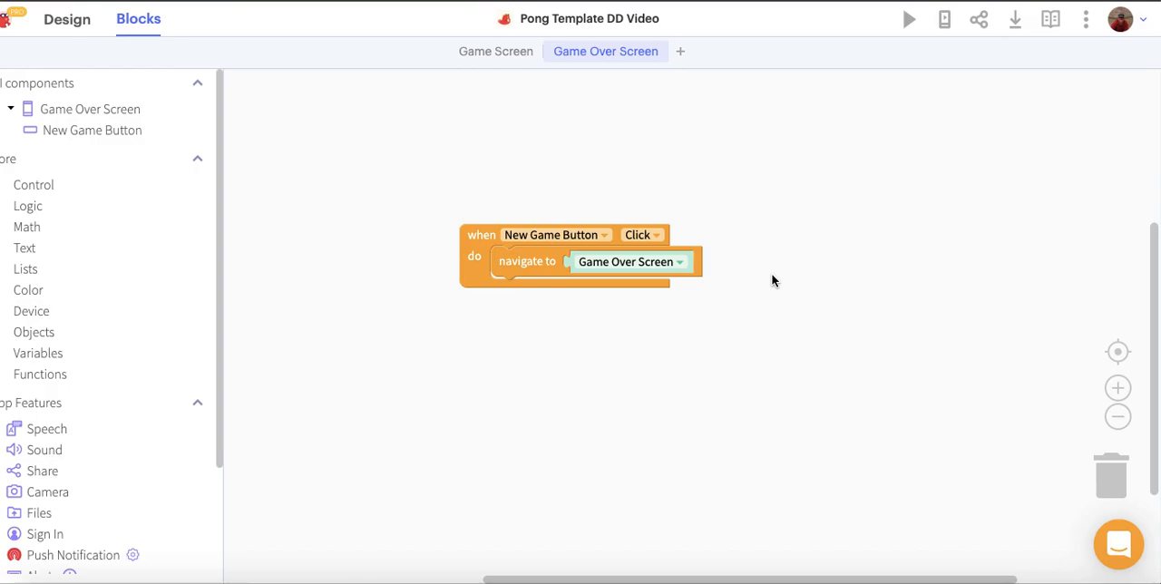
mouse_move(748, 210)
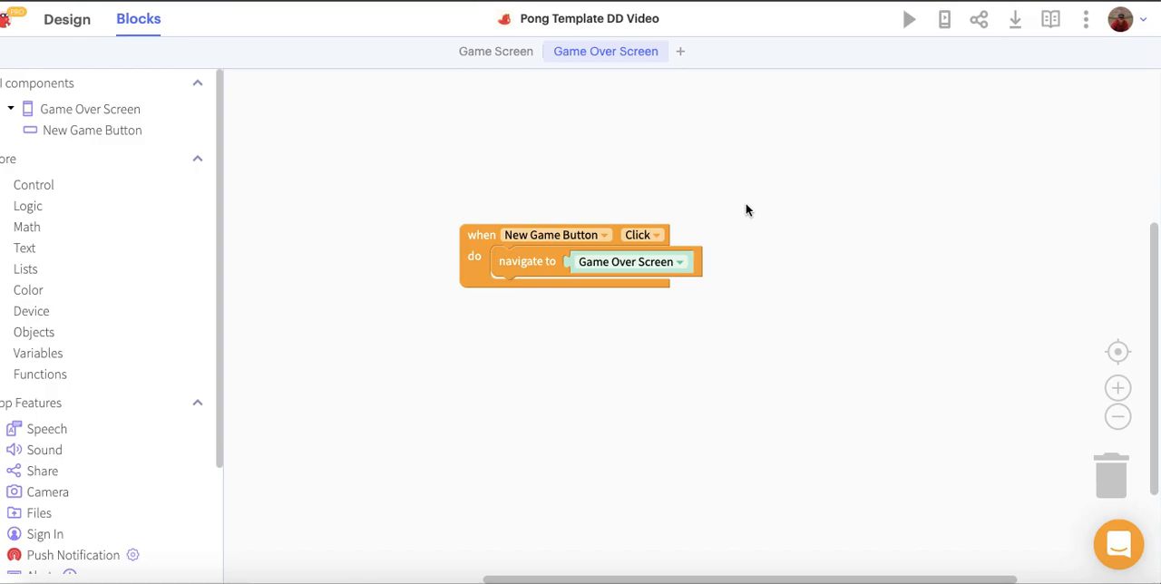